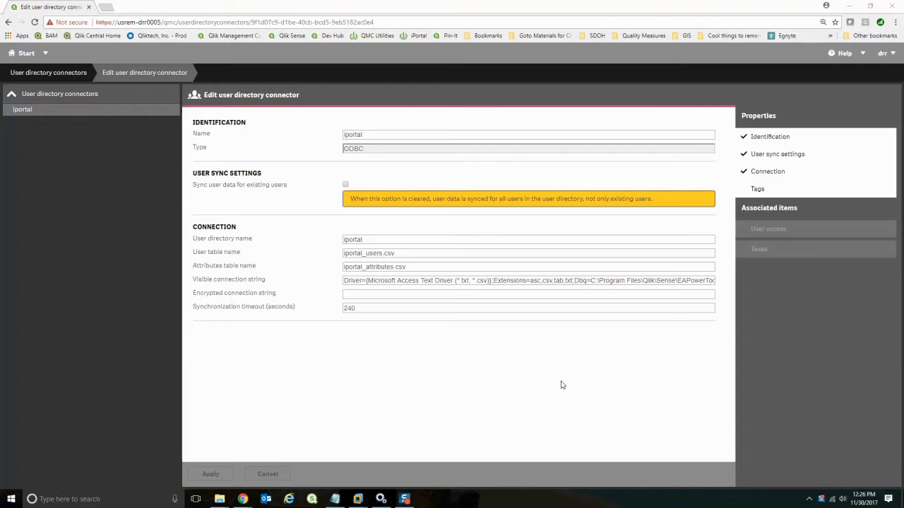
mouse_move(486, 397)
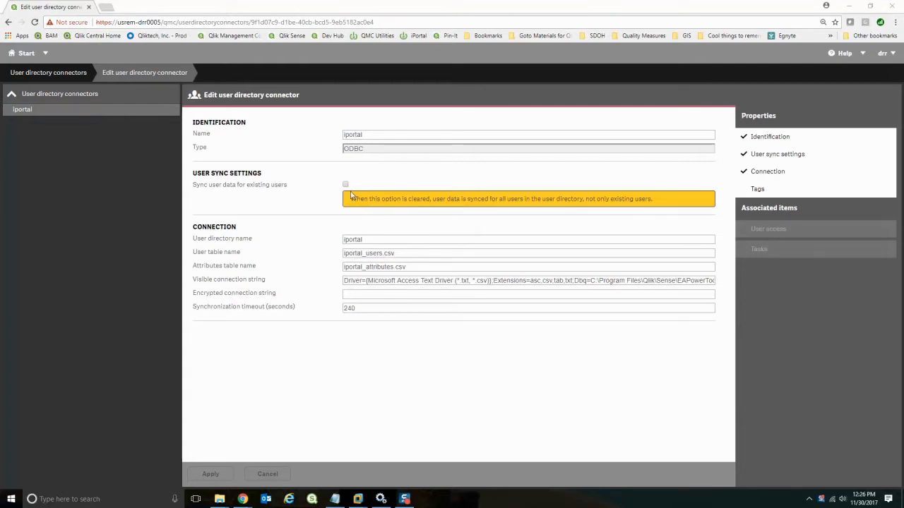
mouse_move(367, 217)
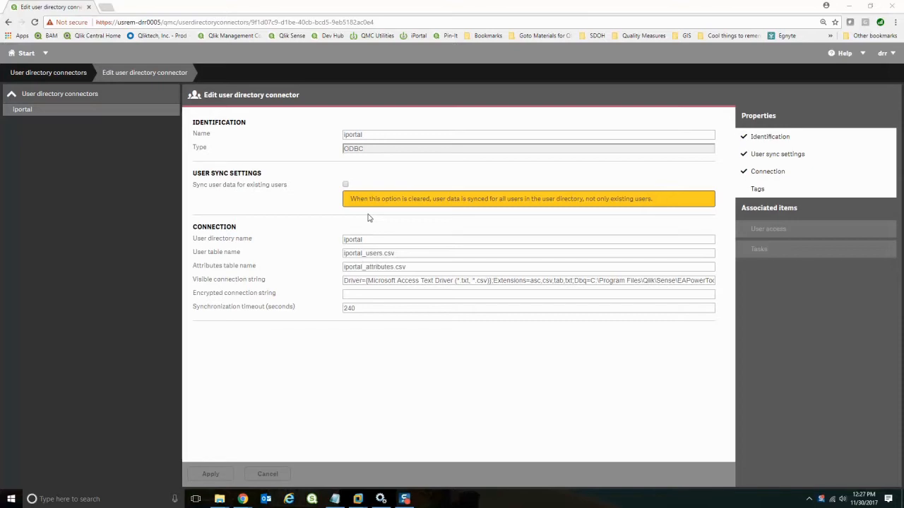
mouse_move(141, 134)
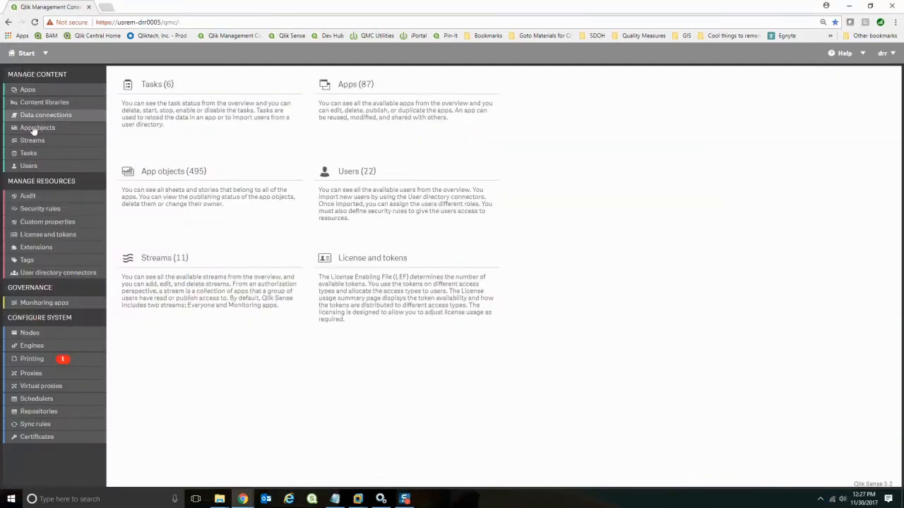
- Open the Users list showing all 22 users with their directories and IDs
click(28, 165)
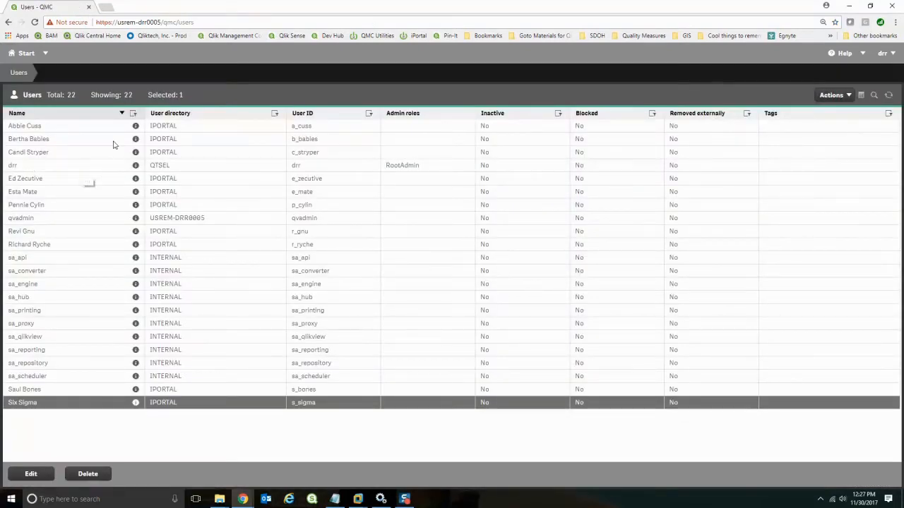
mouse_move(113, 131)
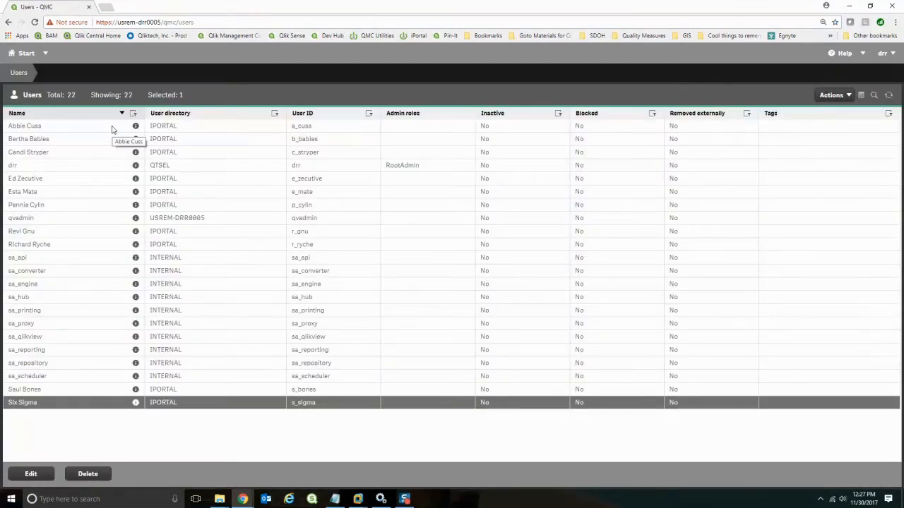
mouse_move(102, 162)
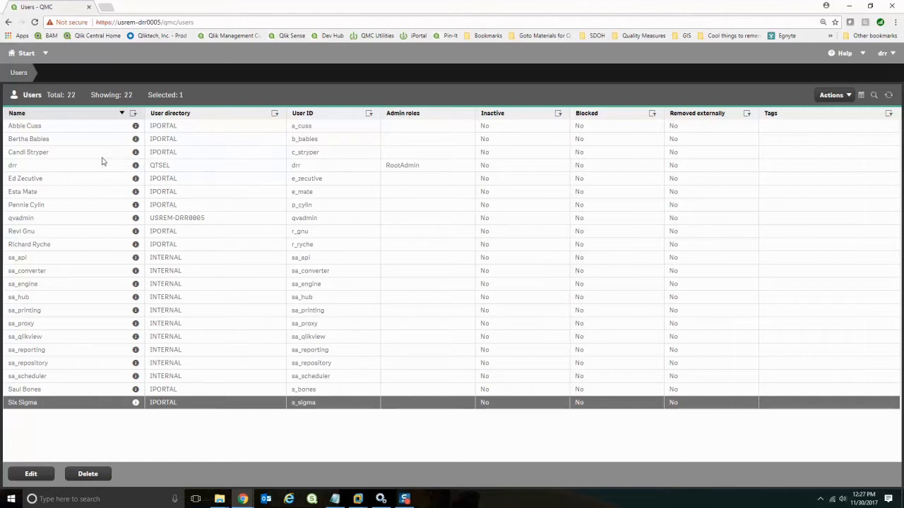
mouse_move(103, 162)
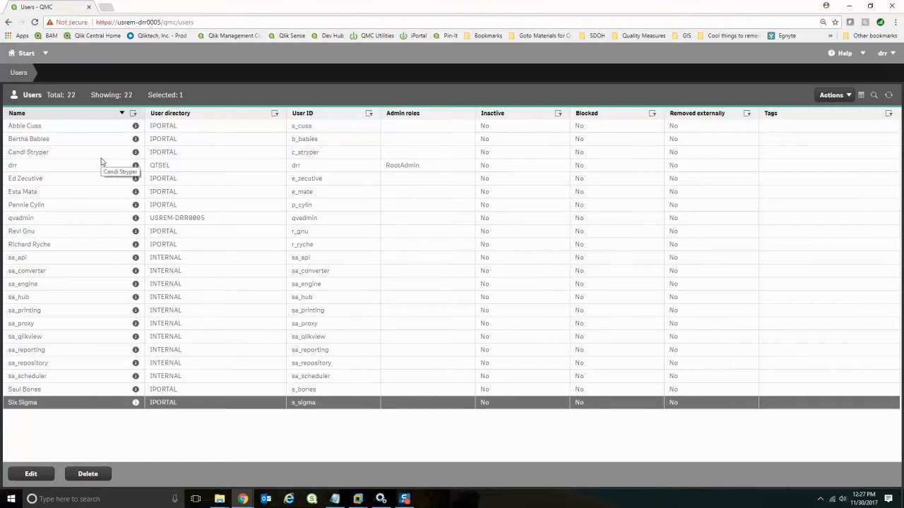
mouse_move(670, 4)
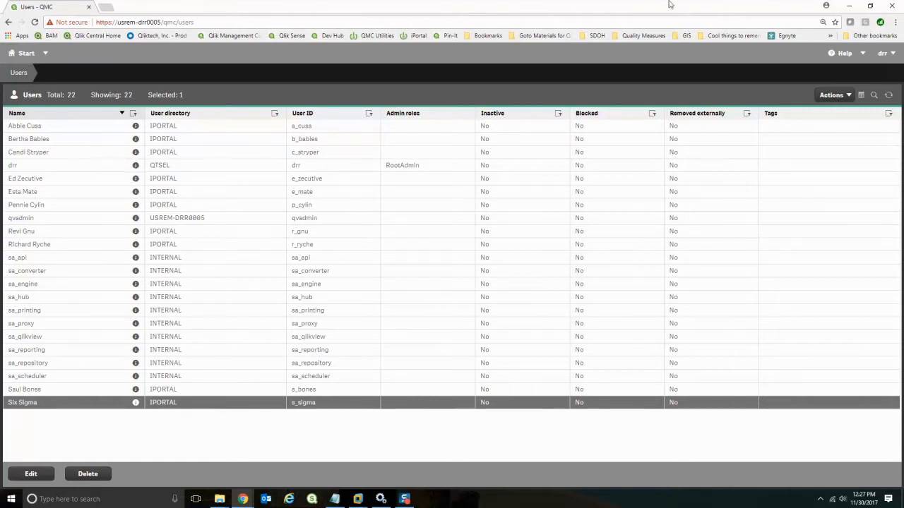
mouse_move(147, 346)
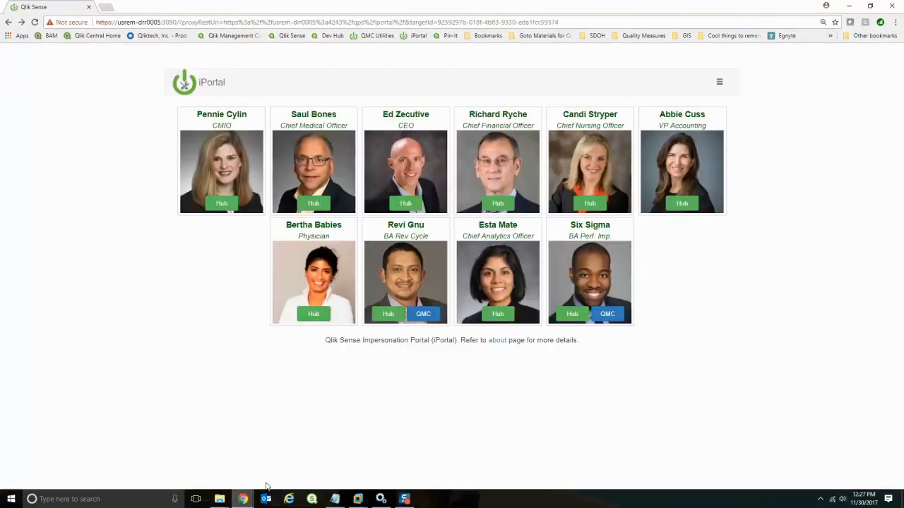
mouse_move(353, 57)
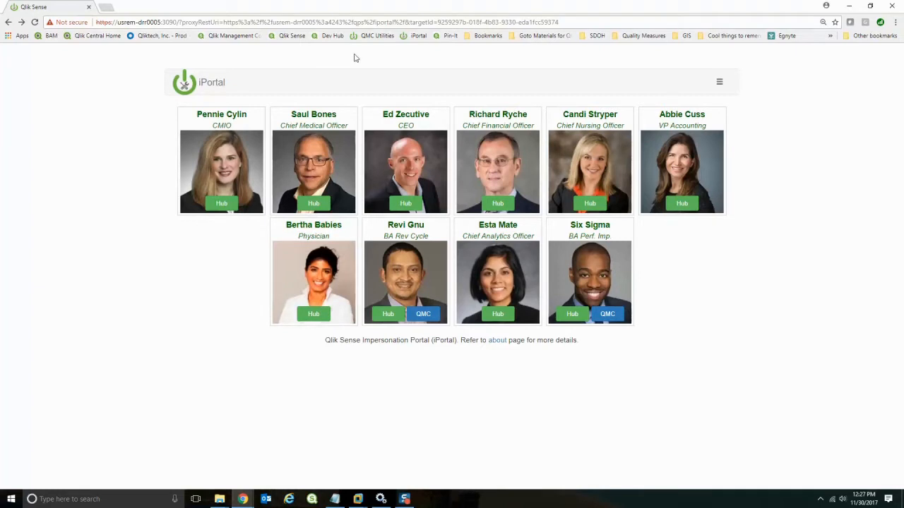
mouse_move(358, 63)
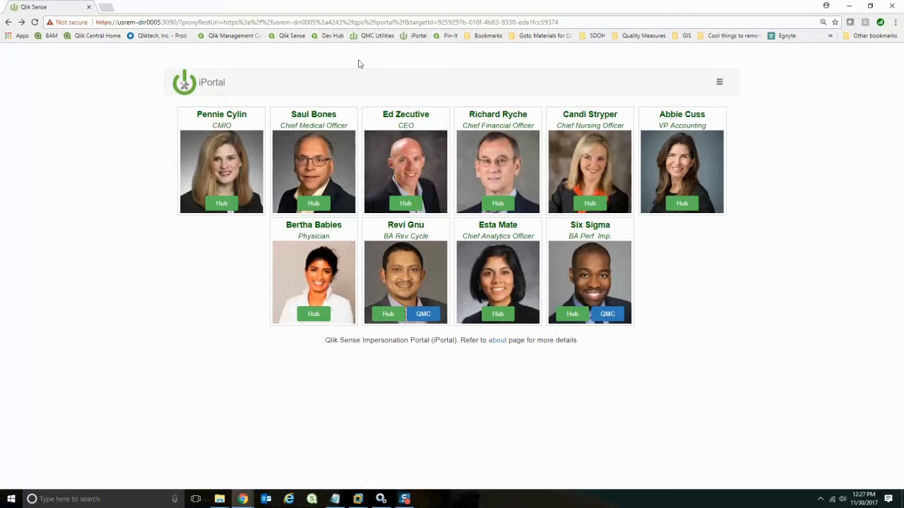
mouse_move(629, 327)
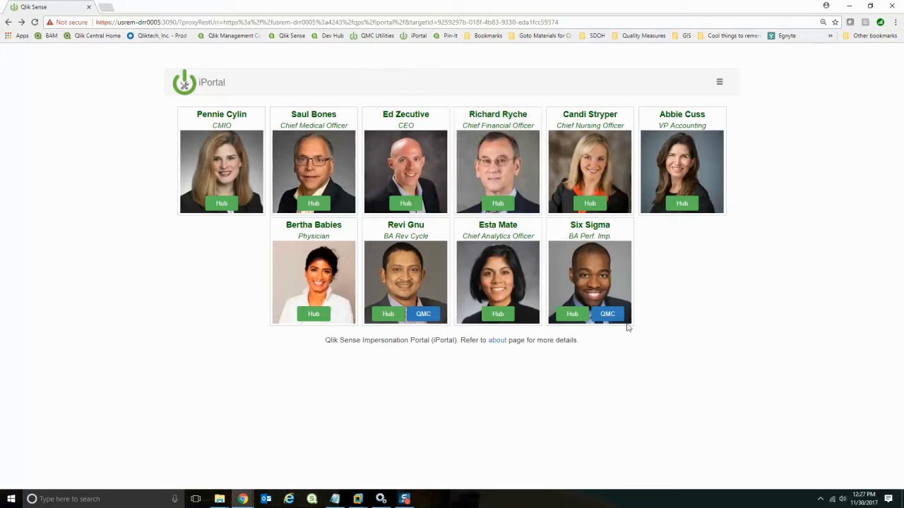
mouse_move(572, 313)
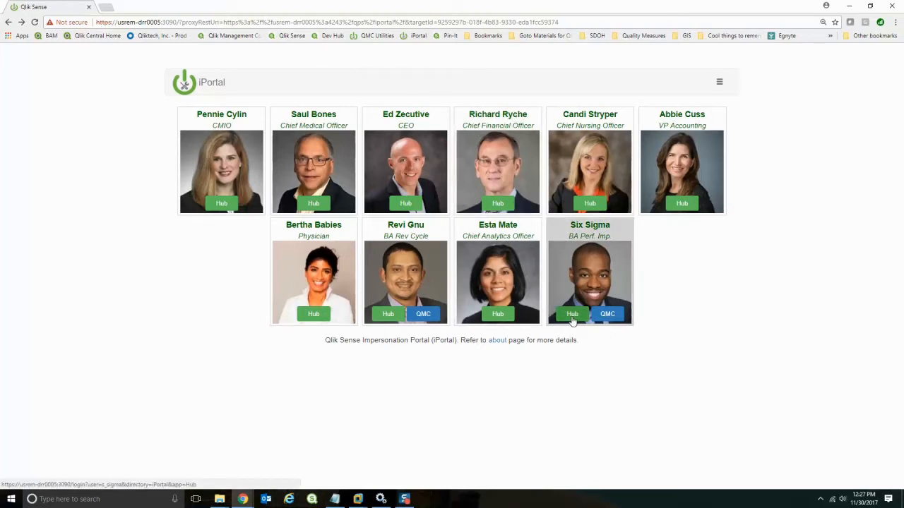
- As Six Sigma, try creating 'My new app' and dismiss the no-access-pass error
click(572, 313)
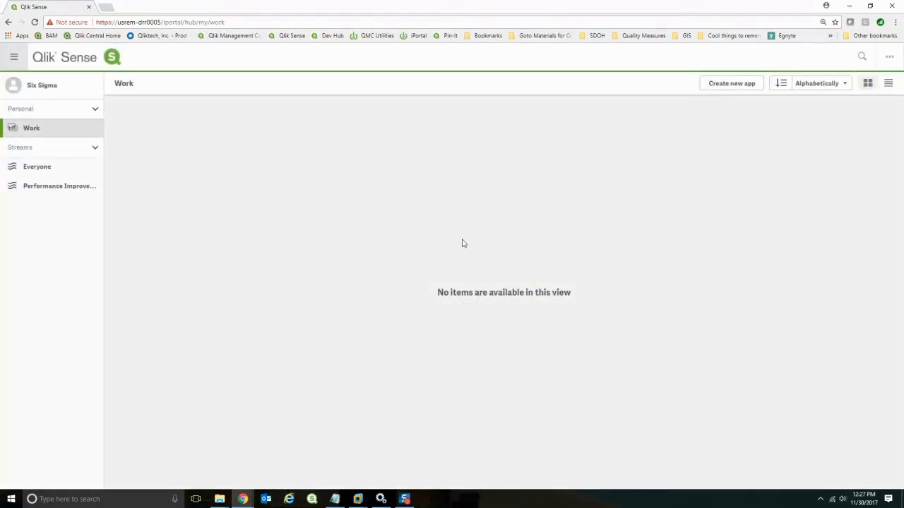
mouse_move(258, 166)
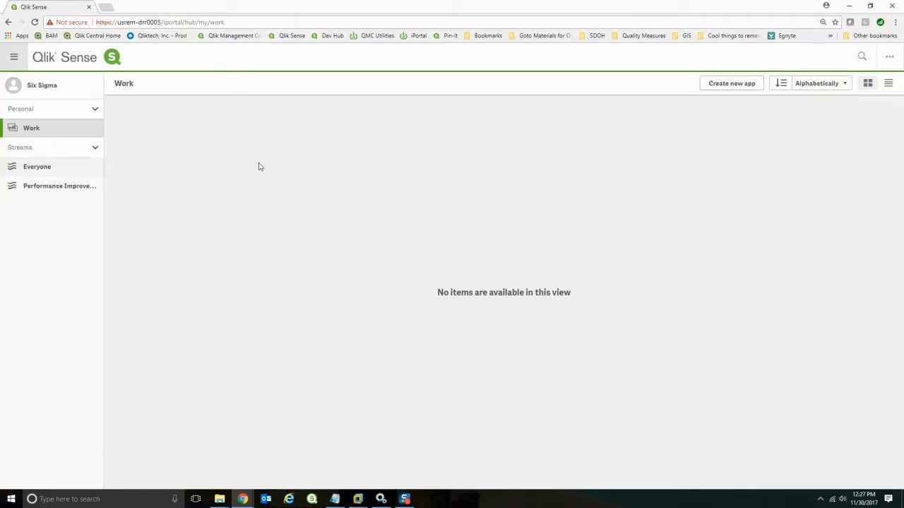
click(730, 83)
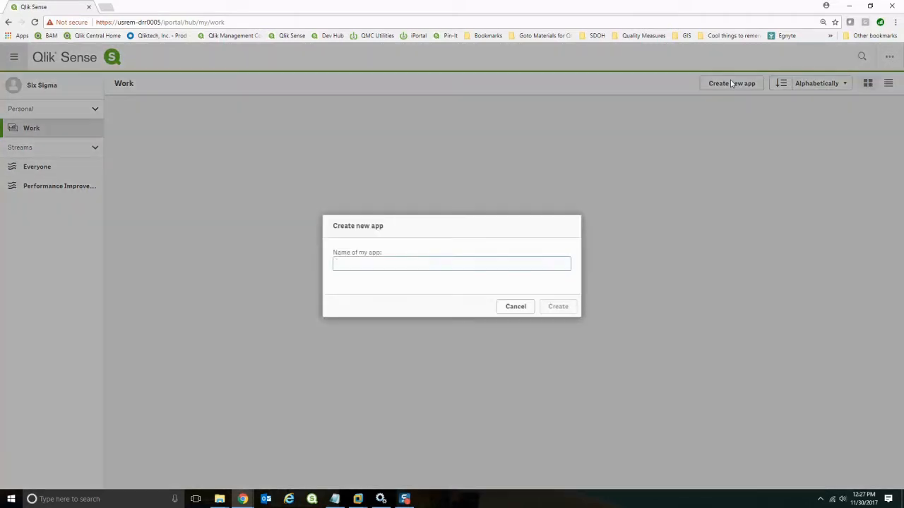
text(My new app)
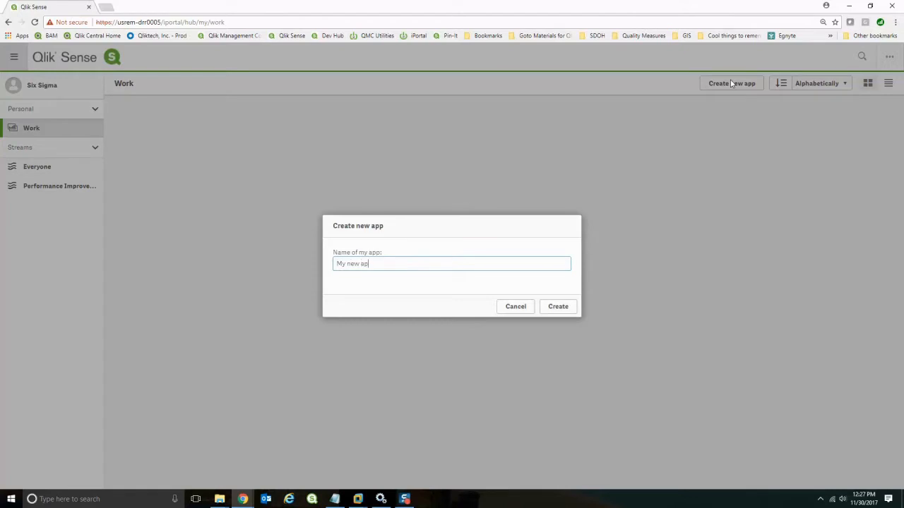
click(557, 306)
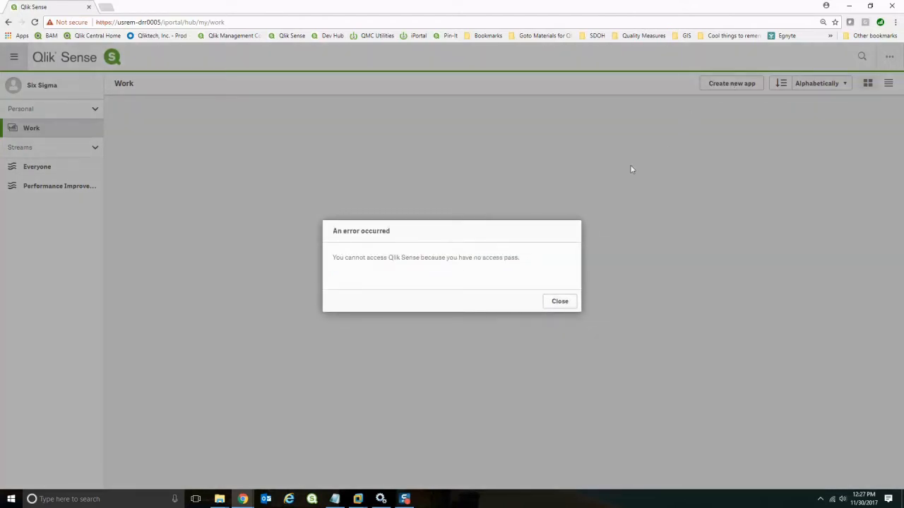
mouse_move(445, 275)
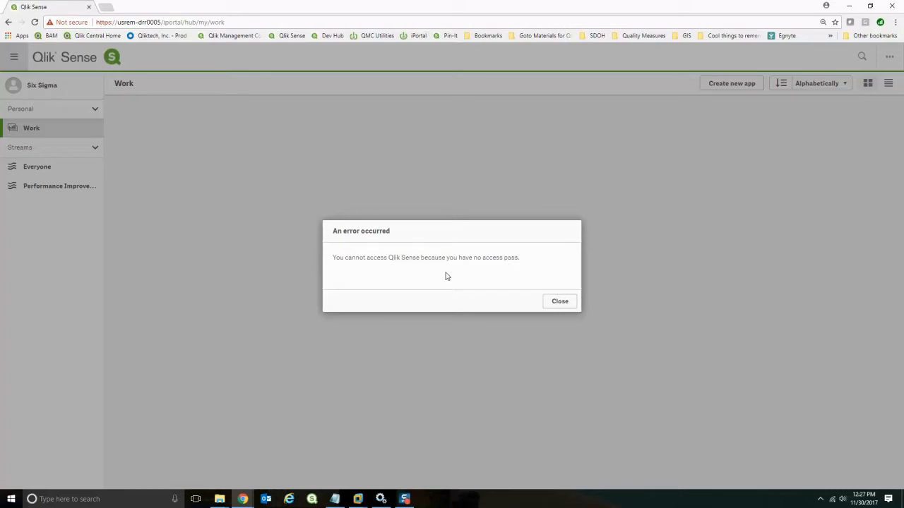
click(559, 300)
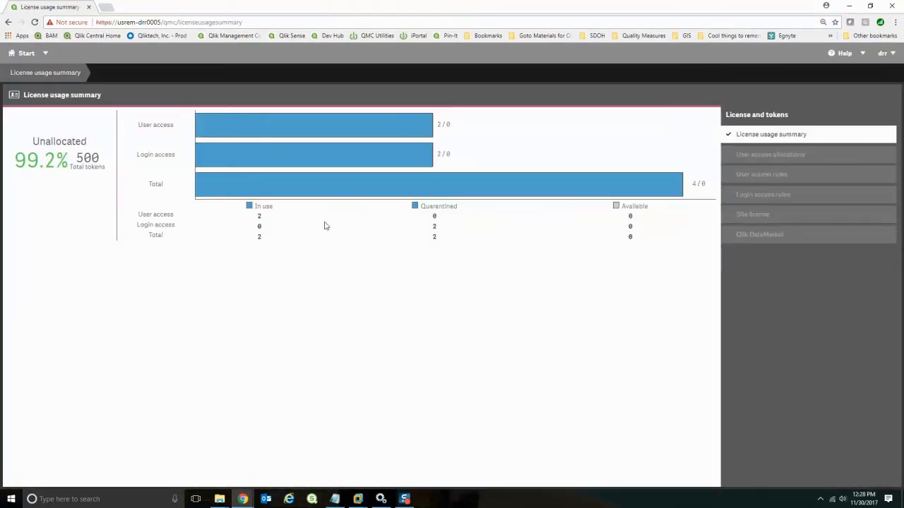
mouse_move(830, 176)
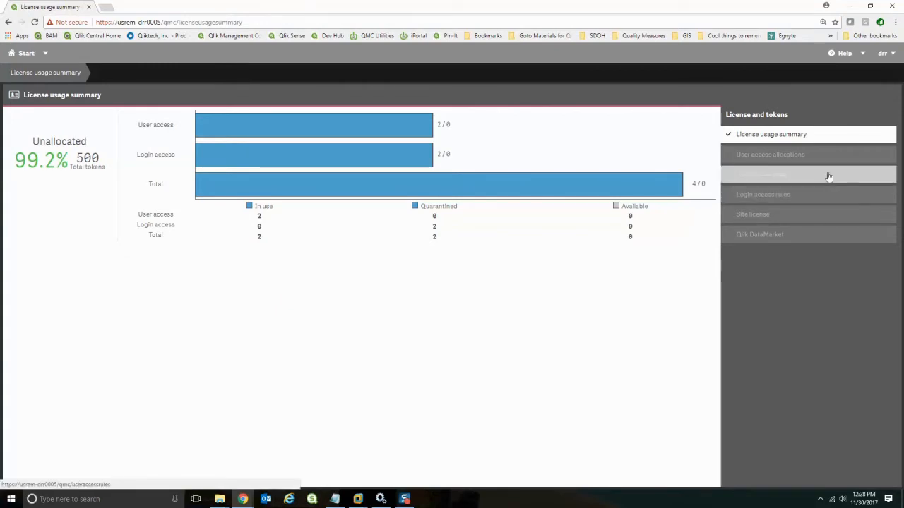
- Show User access allocations, listing the deleted user and drr
click(770, 154)
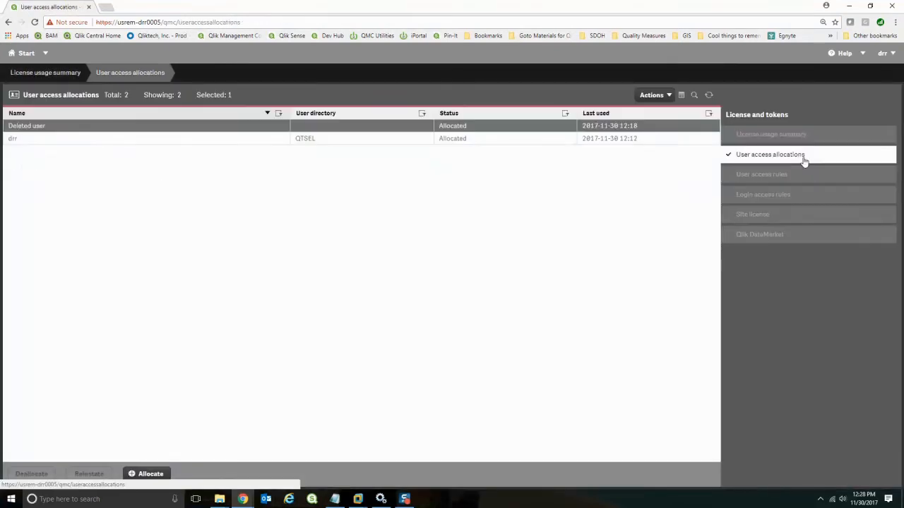
mouse_move(281, 157)
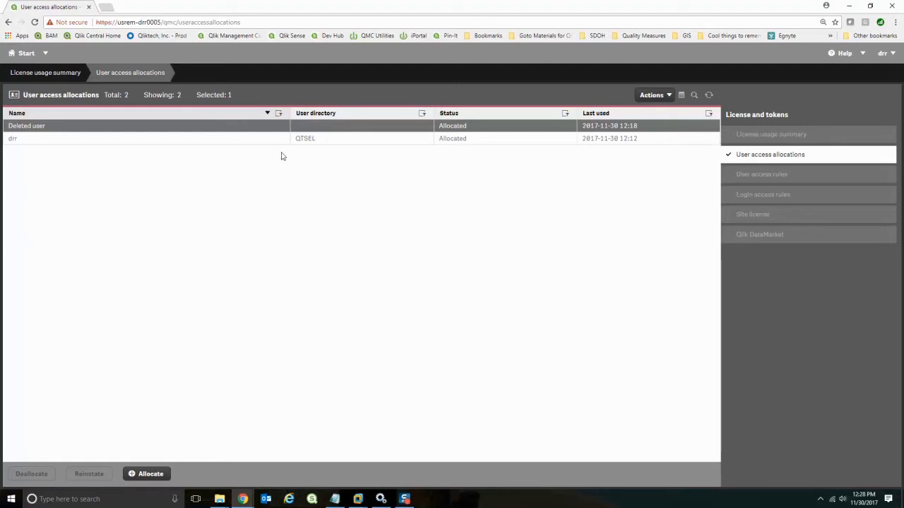
mouse_move(196, 362)
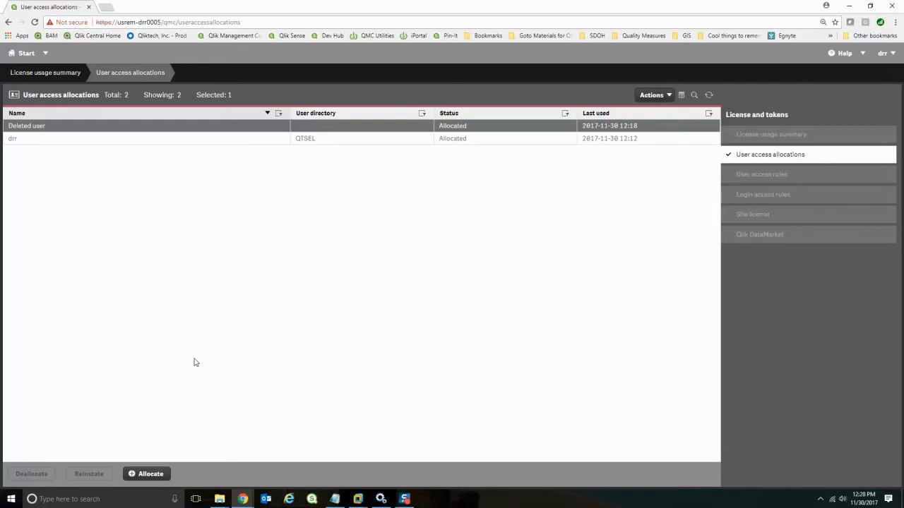
mouse_move(226, 362)
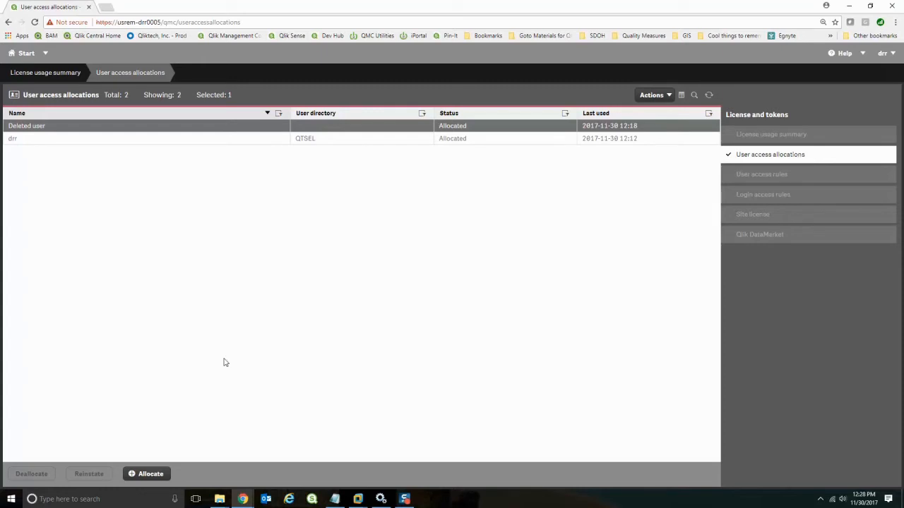
mouse_move(762, 195)
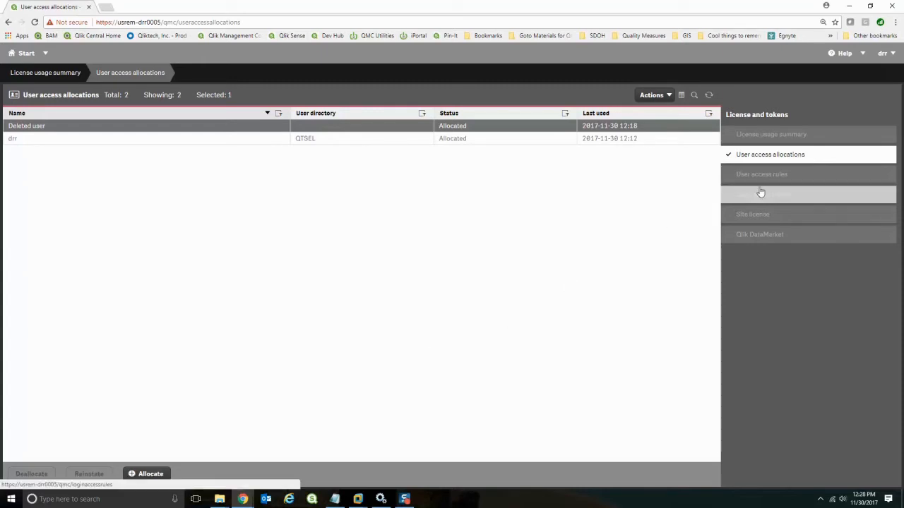
- View the User access rules and Login access rules lists, both empty
click(761, 174)
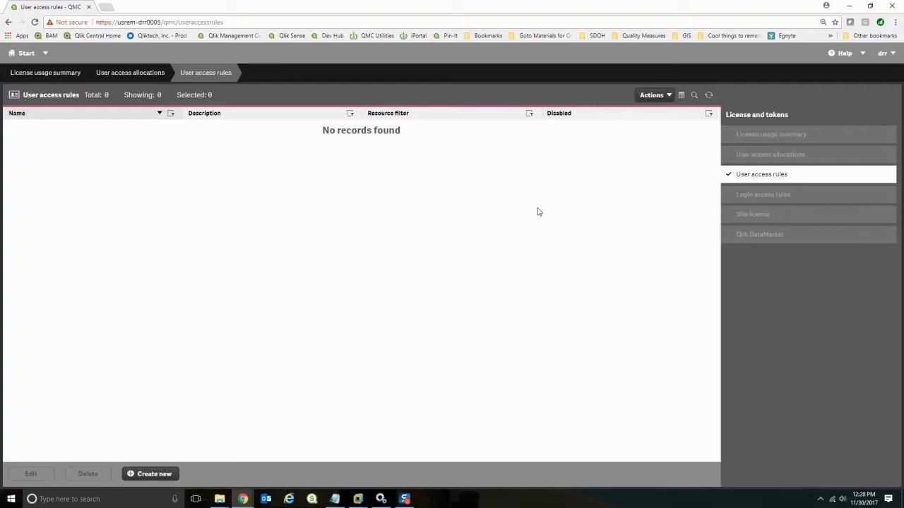
click(762, 195)
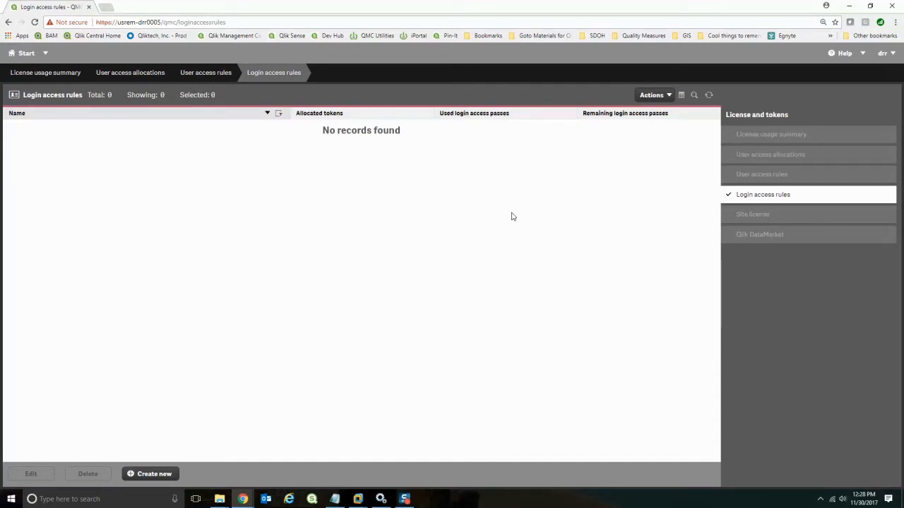
mouse_move(497, 218)
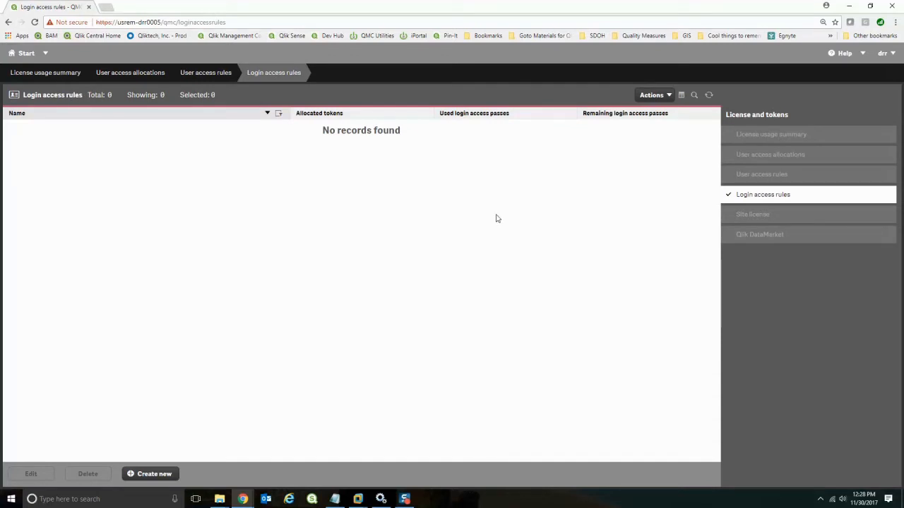
click(419, 35)
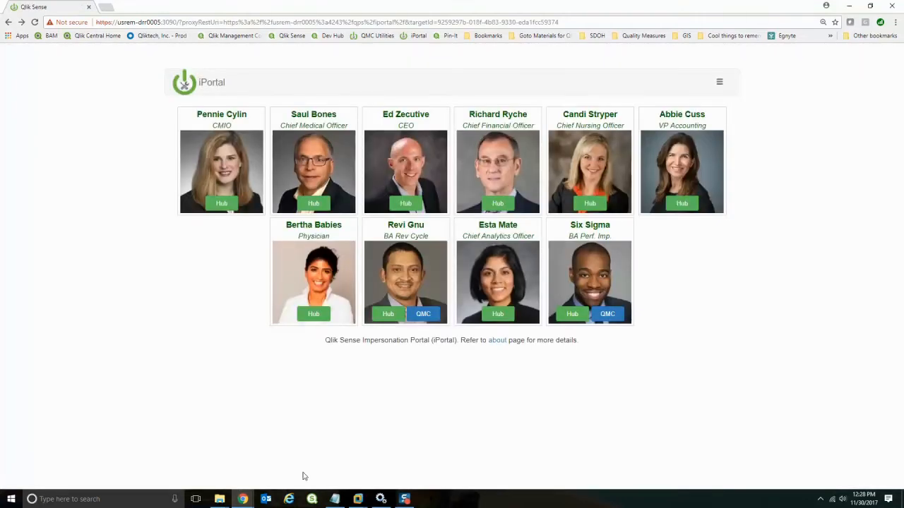
mouse_move(663, 321)
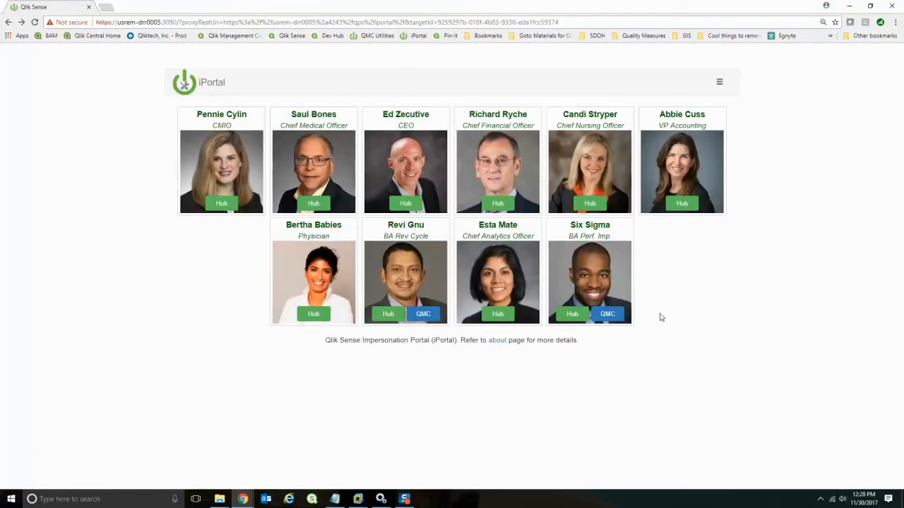
mouse_move(676, 297)
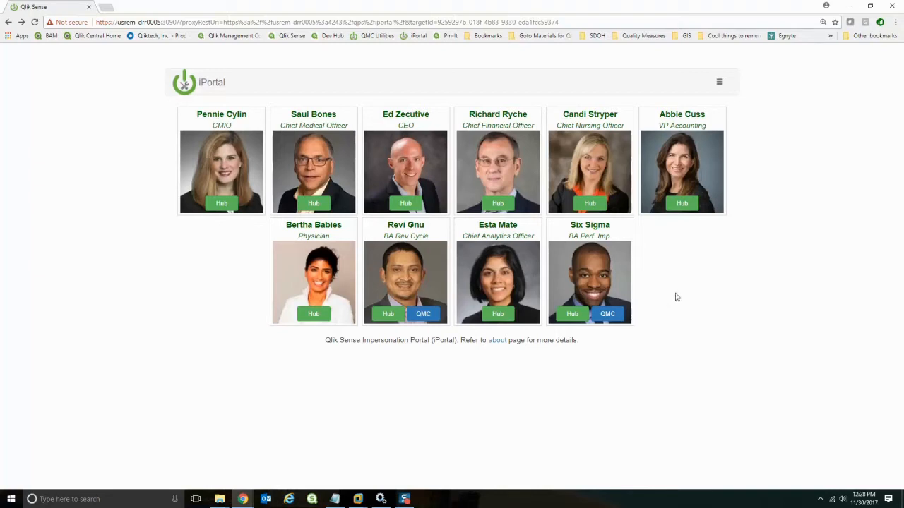
mouse_move(437, 283)
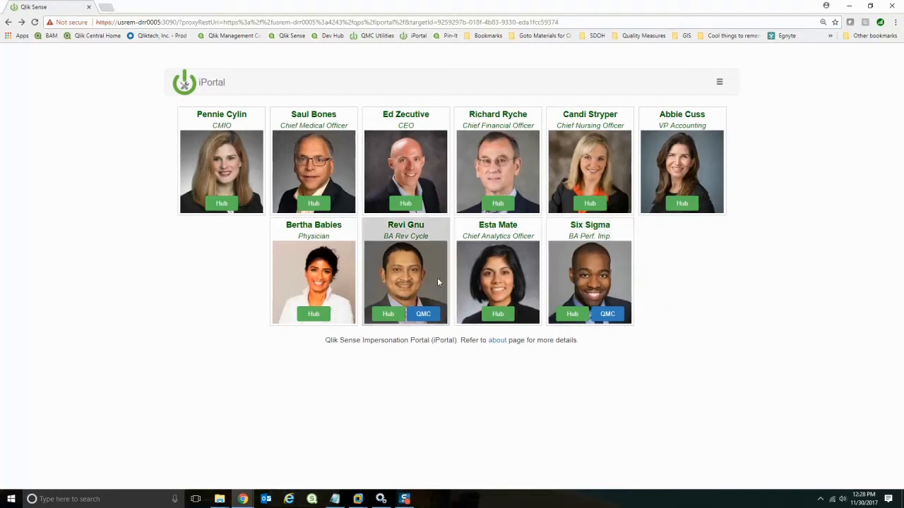
mouse_move(724, 291)
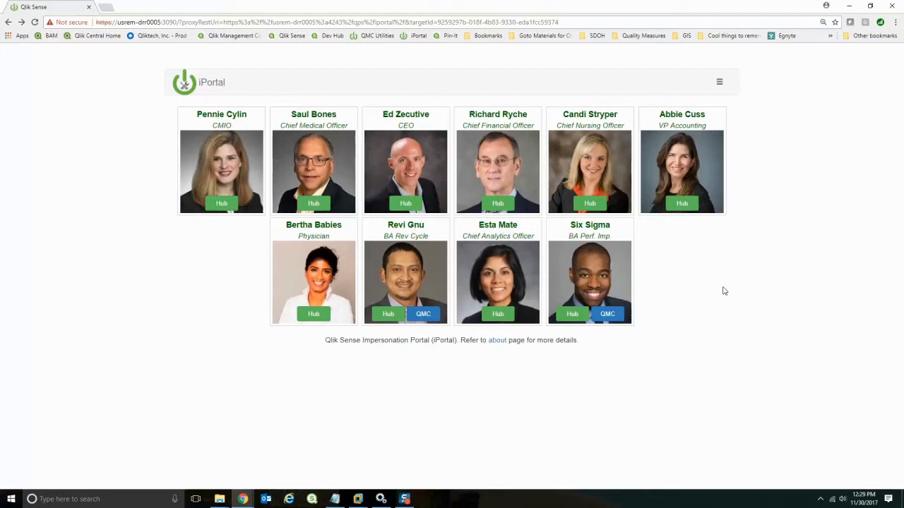
mouse_move(717, 216)
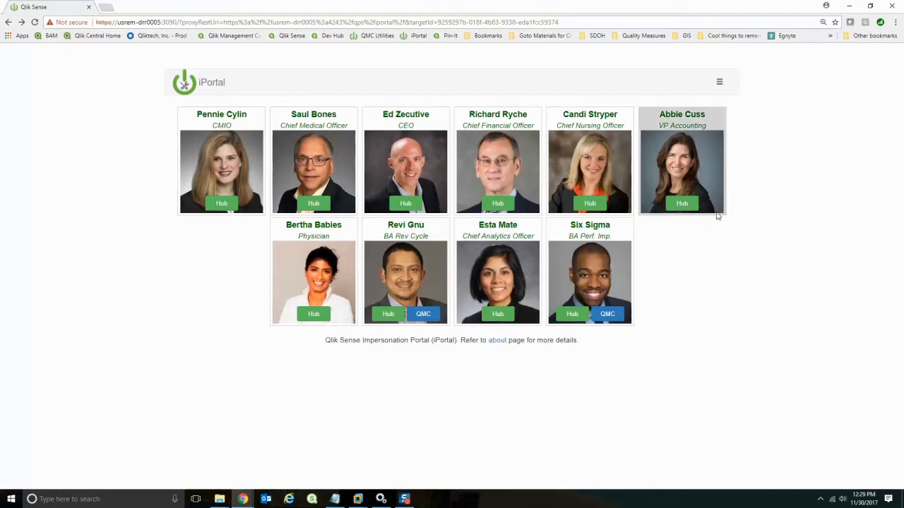
mouse_move(690, 260)
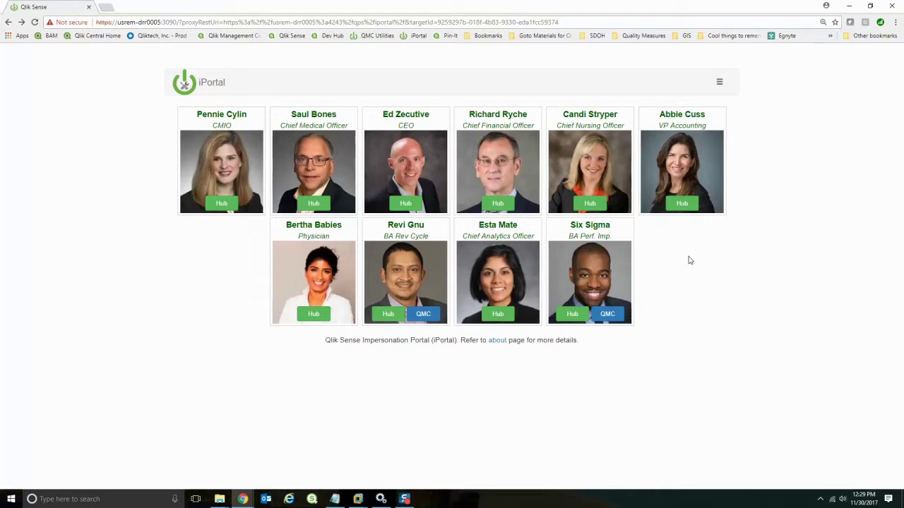
mouse_move(656, 203)
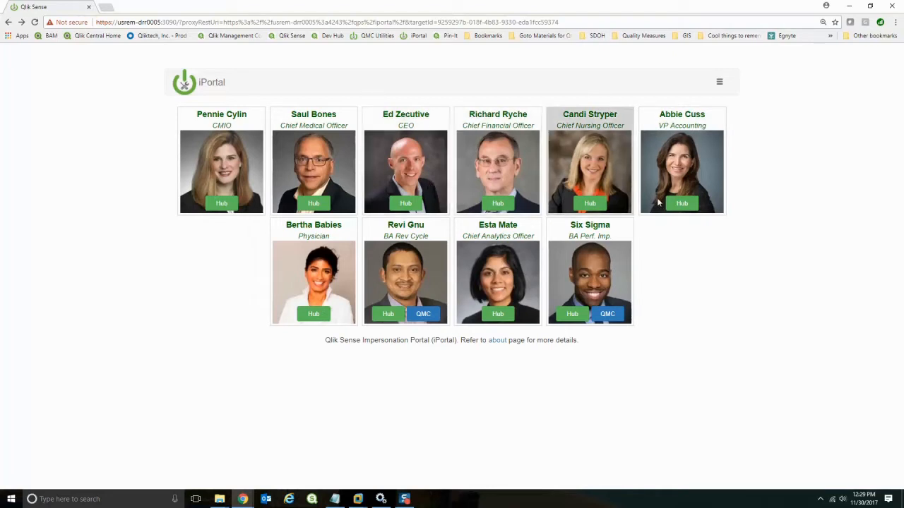
mouse_move(694, 231)
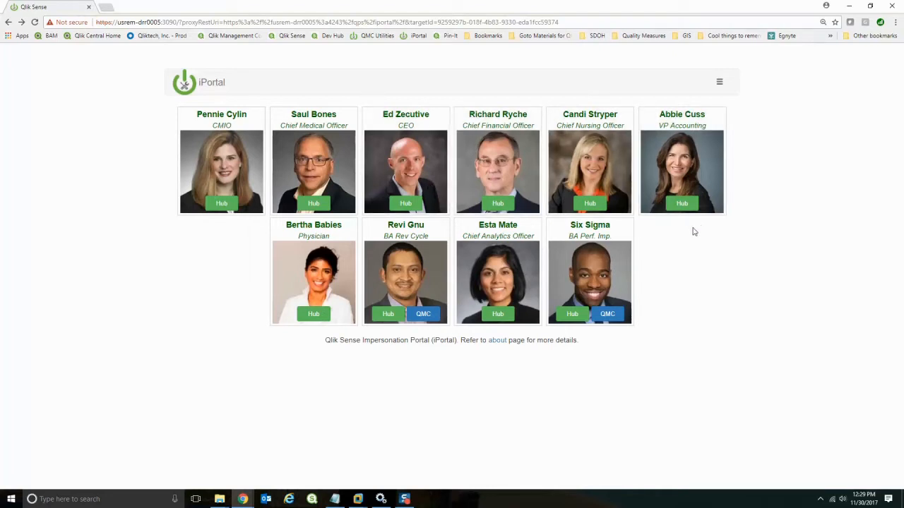
mouse_move(242, 499)
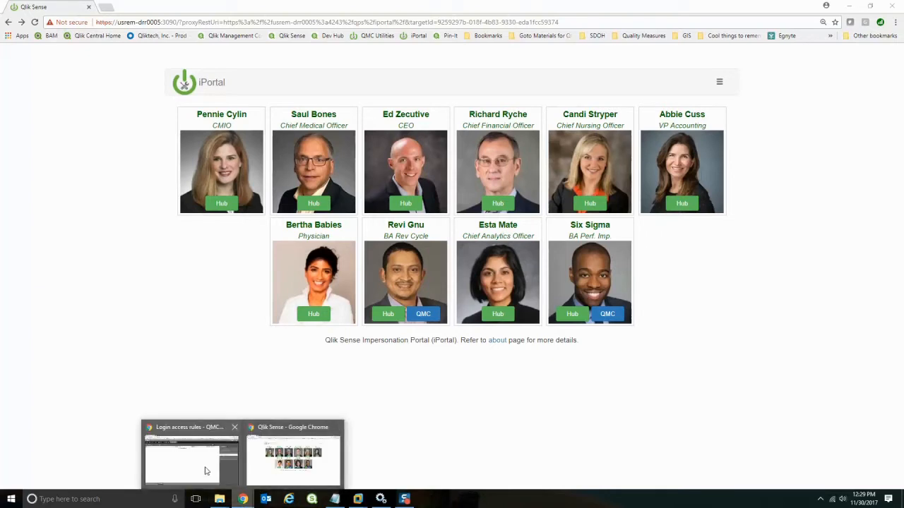
- Create and apply a user access rule with condition user group = QlikDeveloper
click(191, 459)
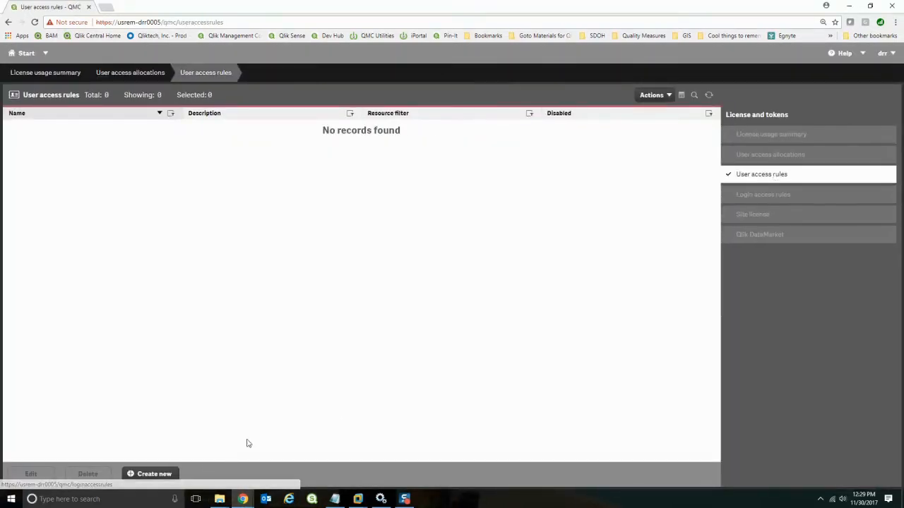
click(154, 474)
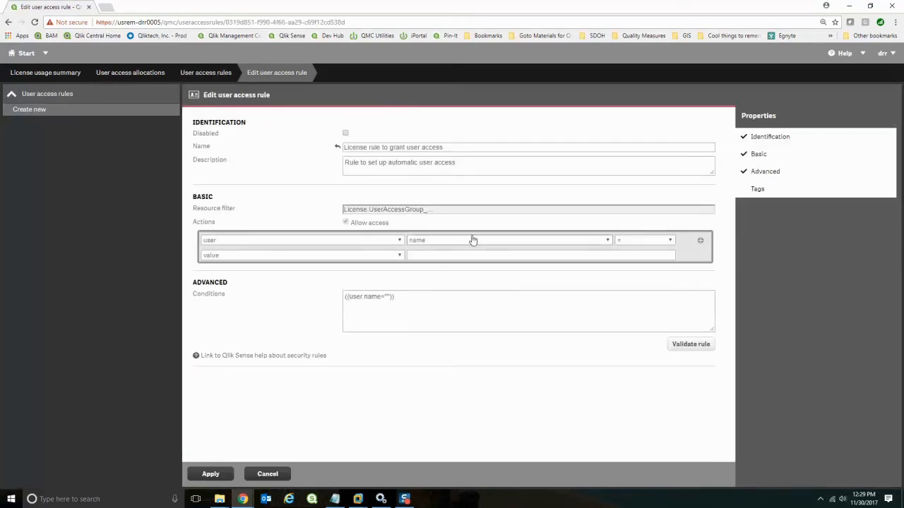
mouse_move(575, 245)
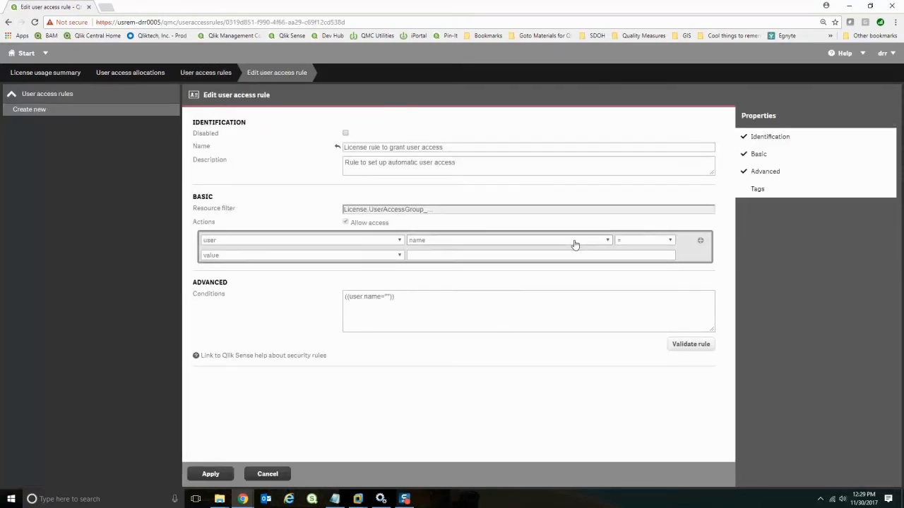
click(507, 241)
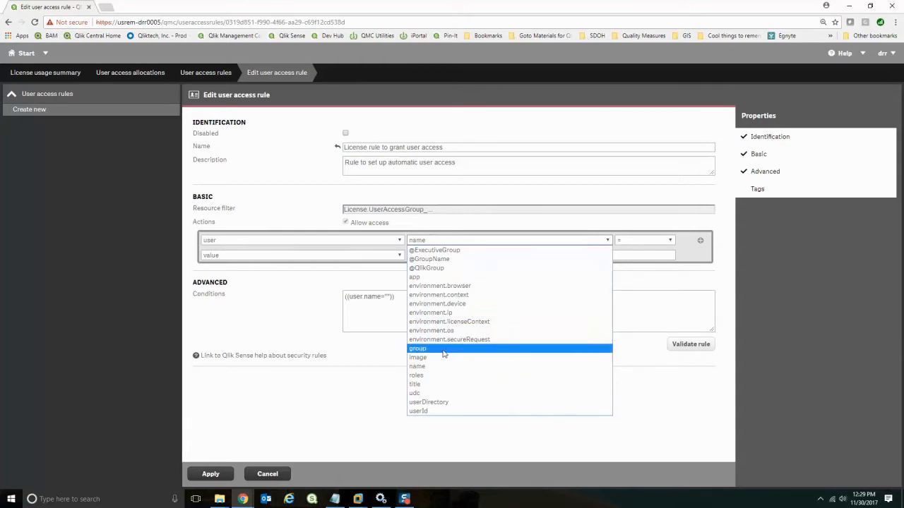
click(417, 348)
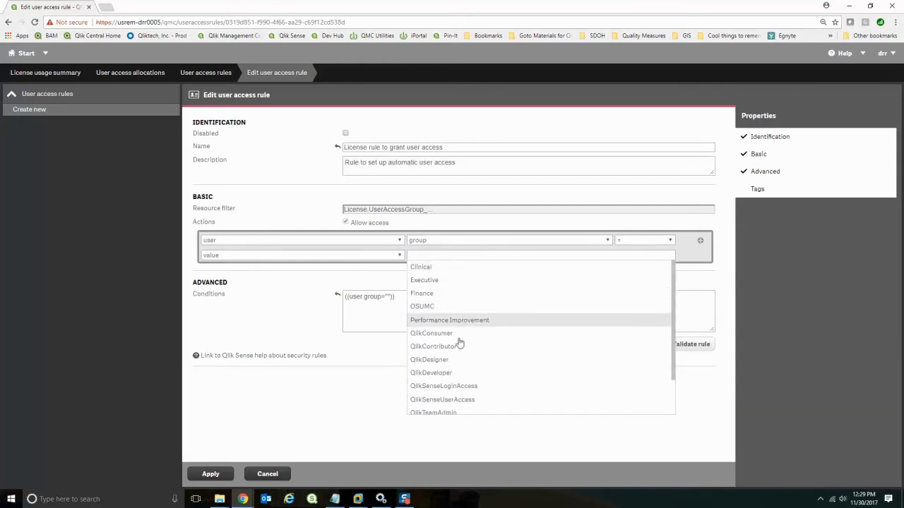
click(431, 373)
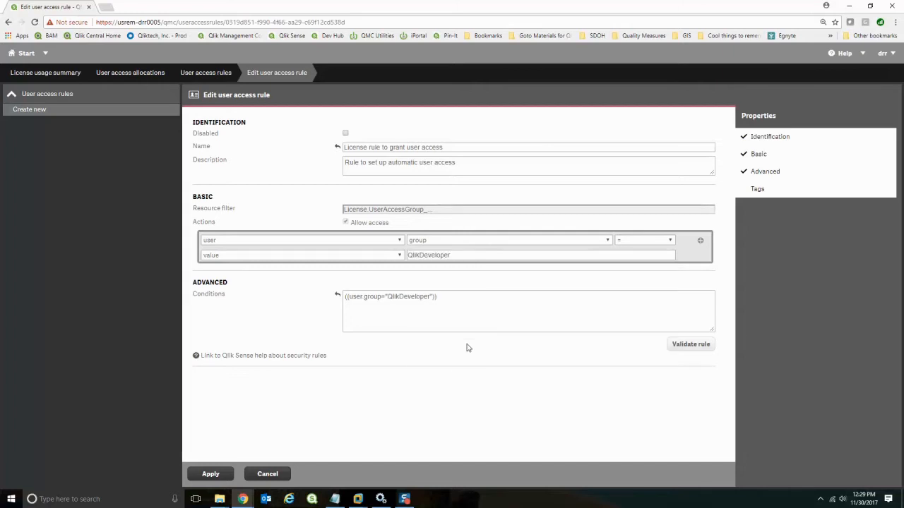
mouse_move(510, 277)
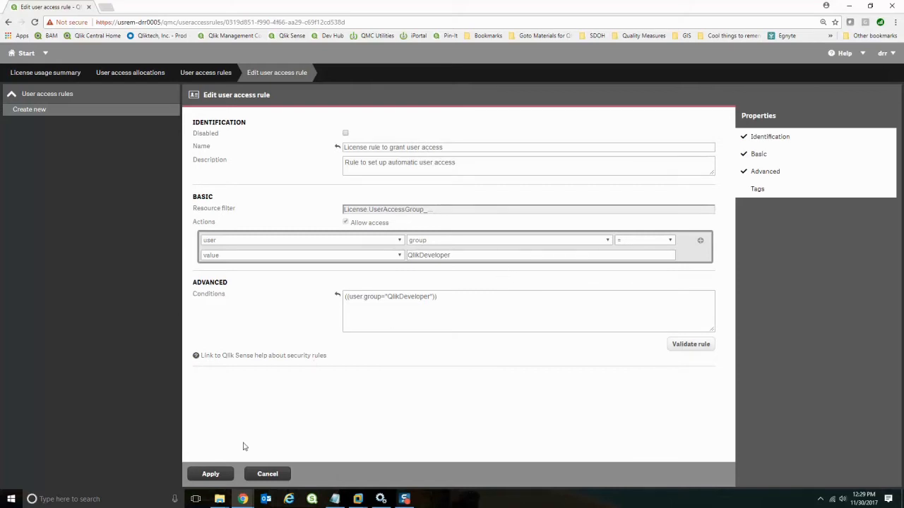
click(211, 474)
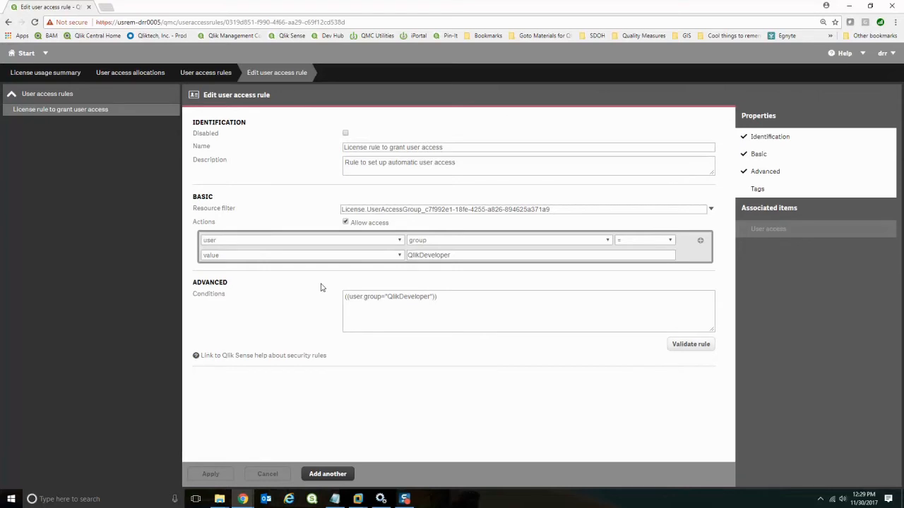
mouse_move(261, 233)
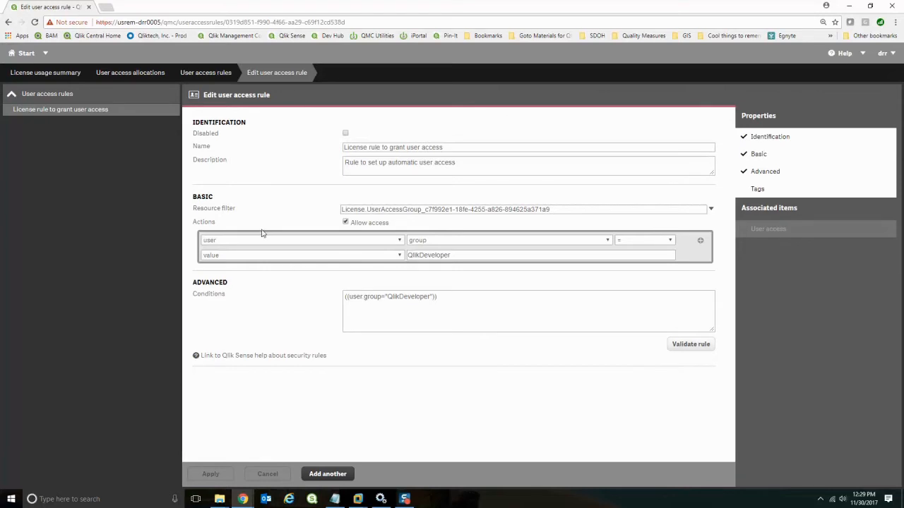
- Create a login access rule named Finance with 10 allocated tokens
click(46, 72)
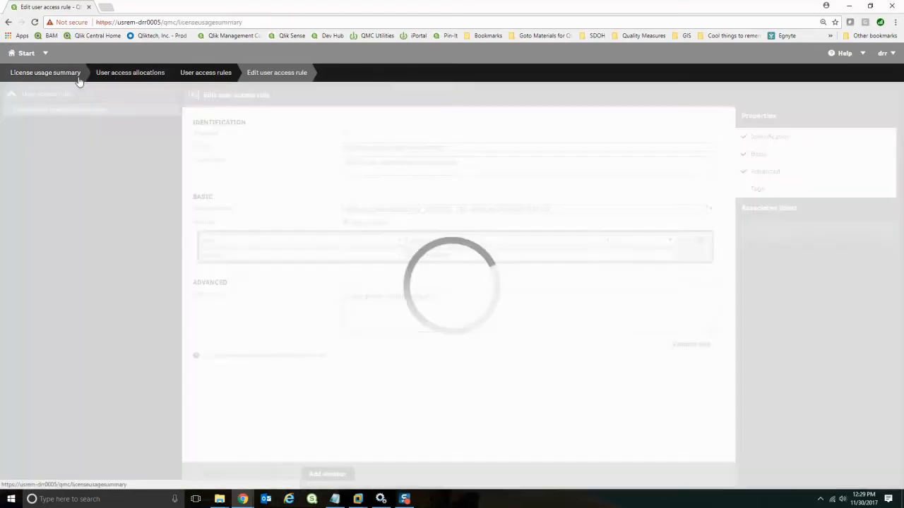
click(763, 195)
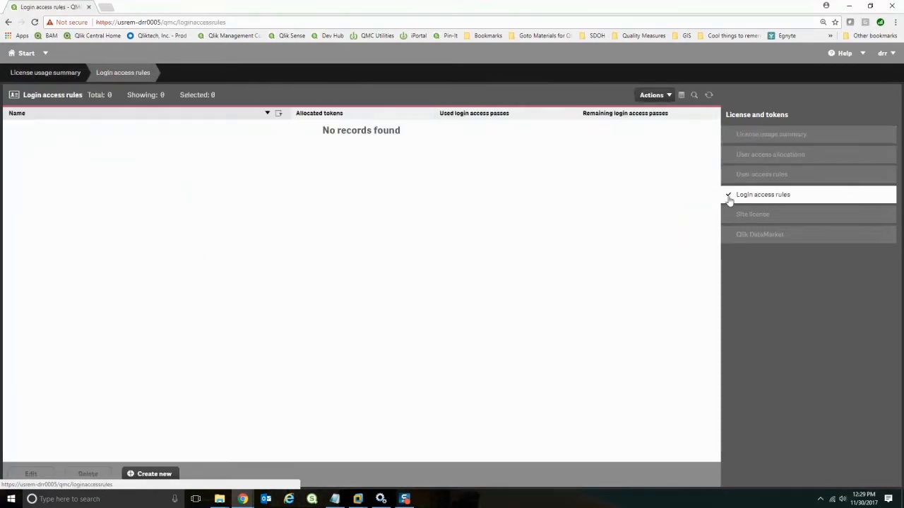
mouse_move(336, 316)
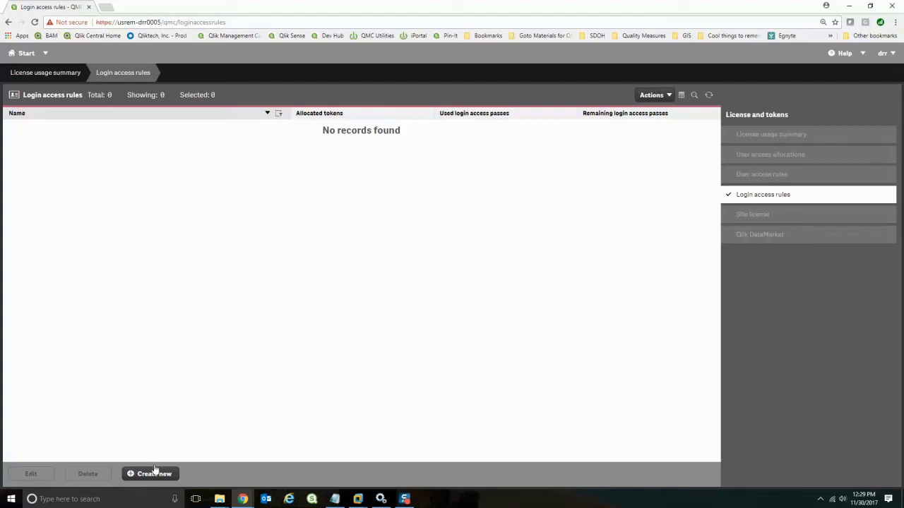
click(150, 474)
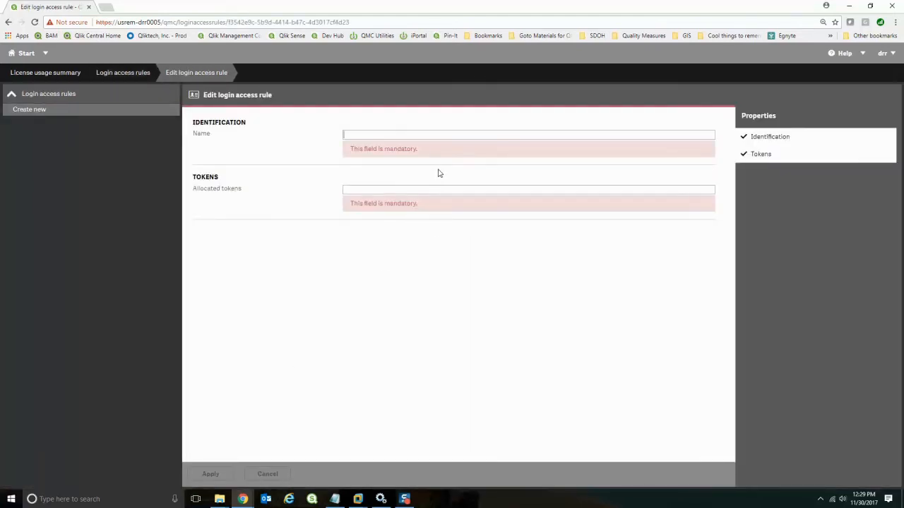
text(Finance)
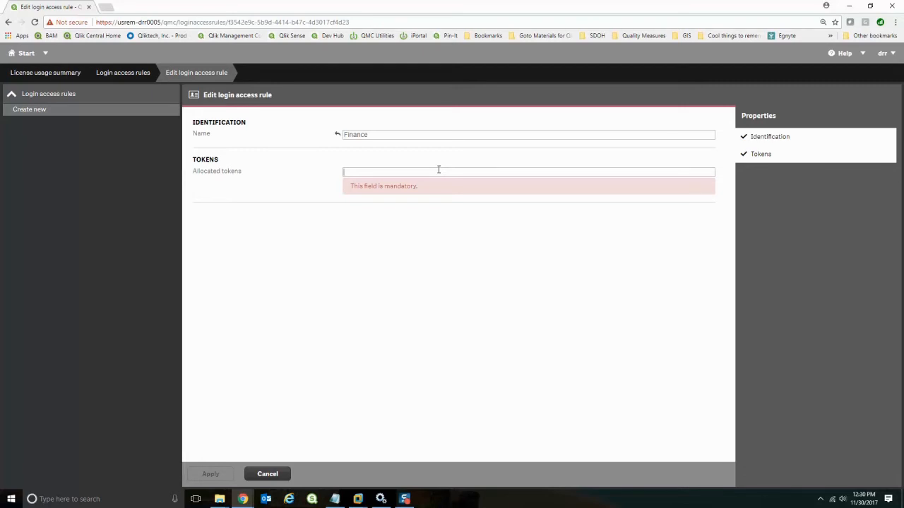
text(10)
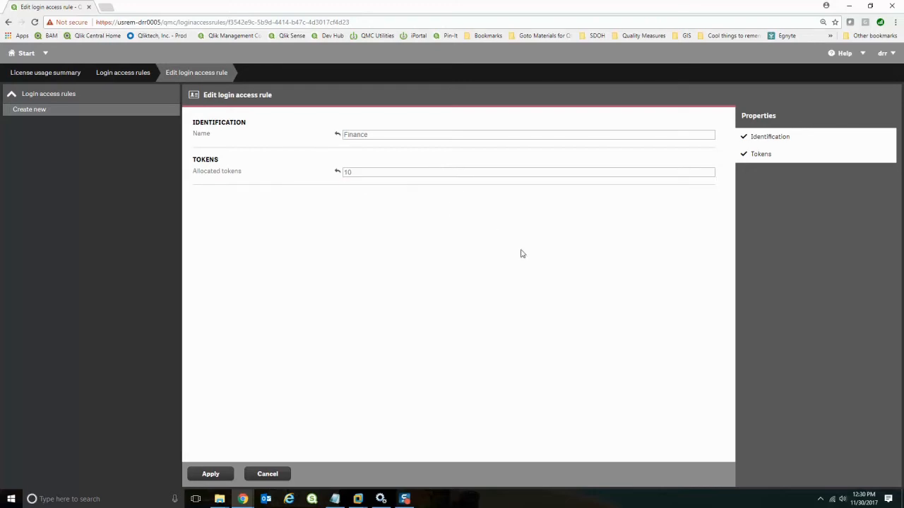
click(211, 474)
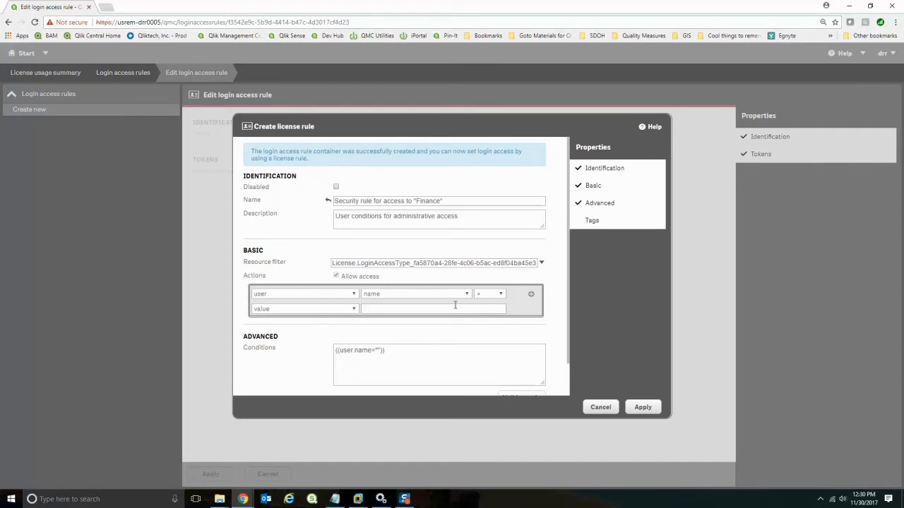
- Restrict the Finance license rule to user group = Finance and save it
click(466, 293)
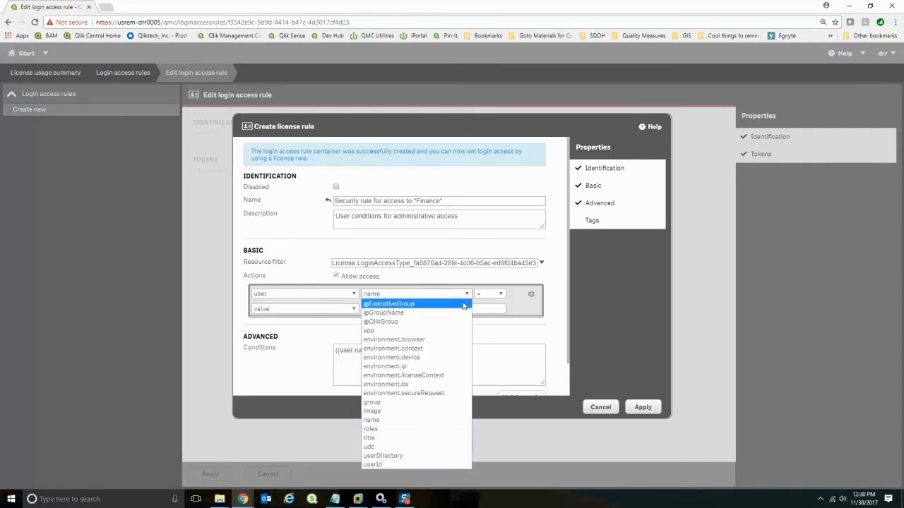
mouse_move(397, 411)
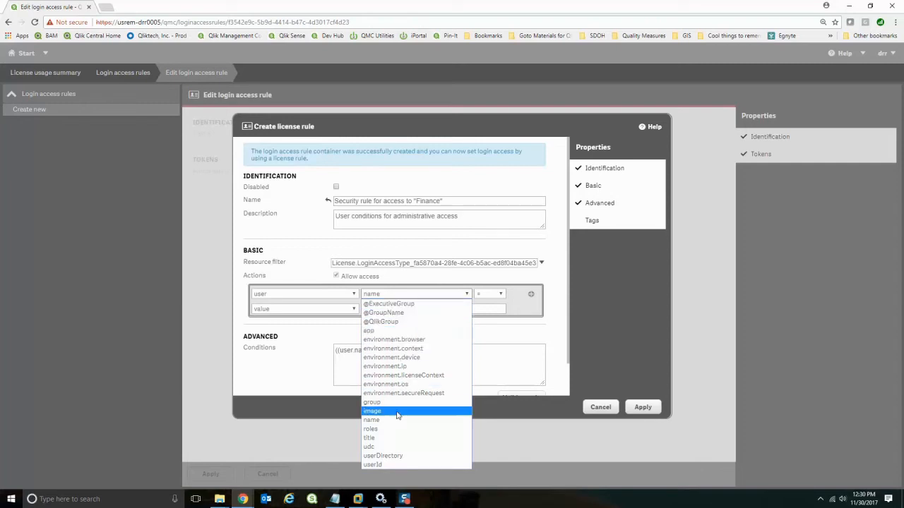
click(371, 402)
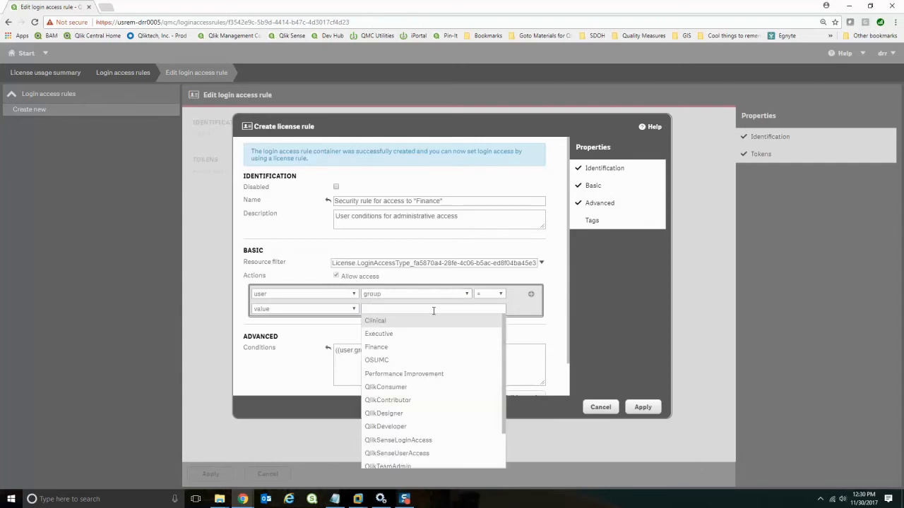
mouse_move(402, 347)
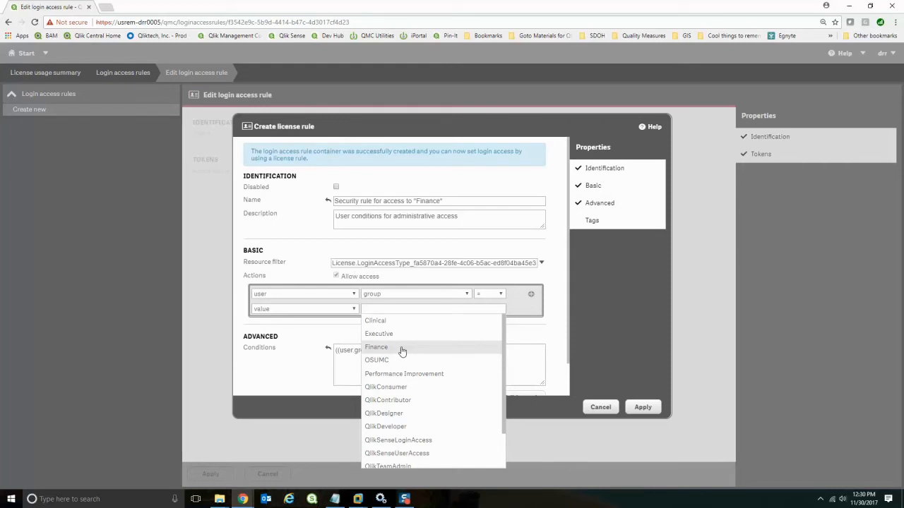
click(377, 347)
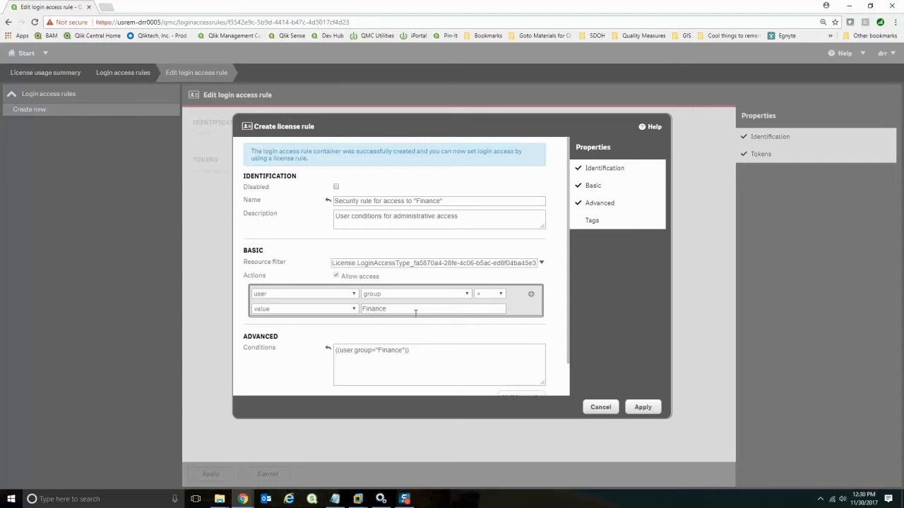
click(641, 407)
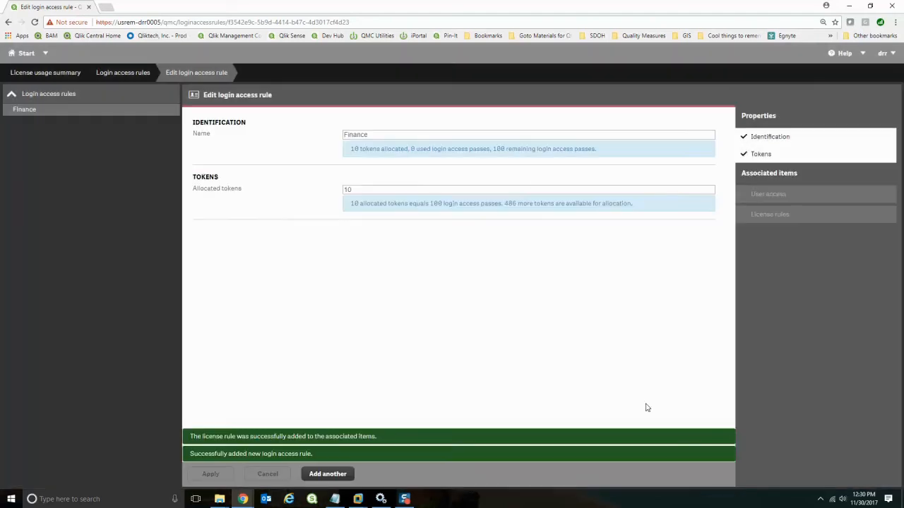
mouse_move(328, 474)
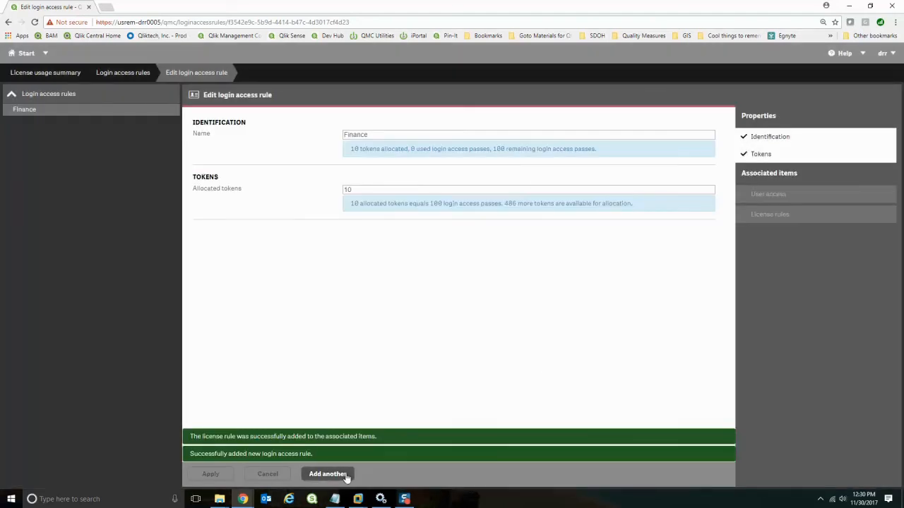
- Add a Clinical login access rule with 50 tokens, limited to user group = Clinical
click(327, 474)
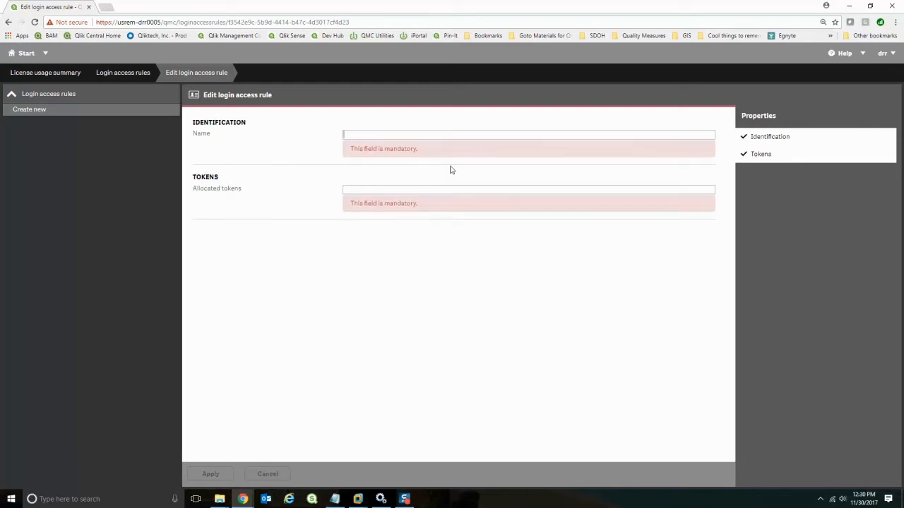
text(Clinical)
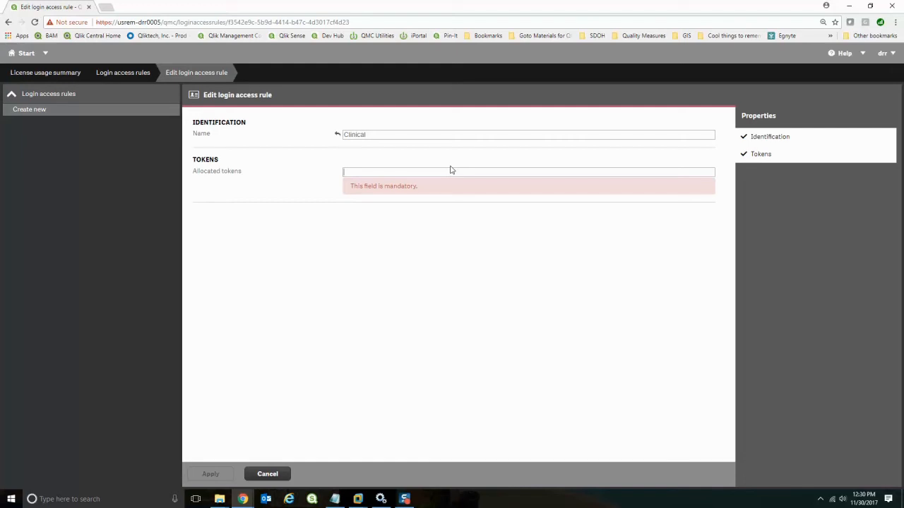
text(50)
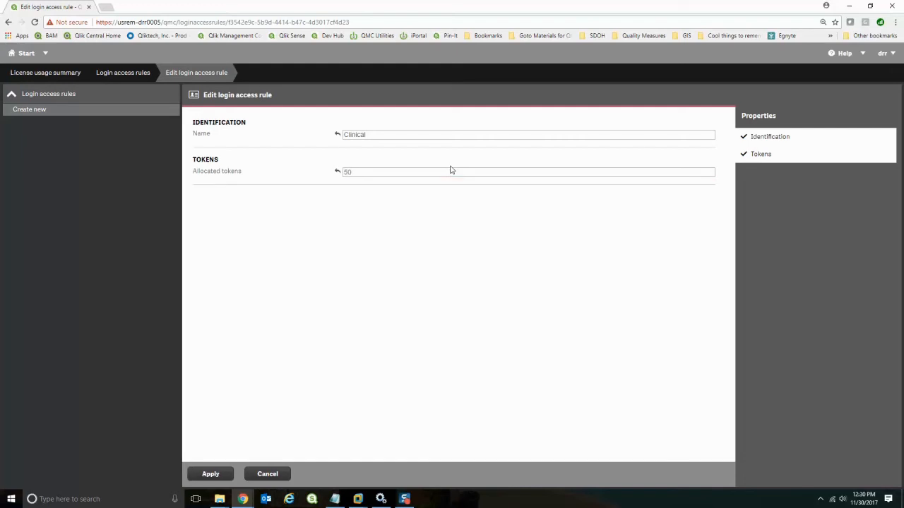
mouse_move(445, 169)
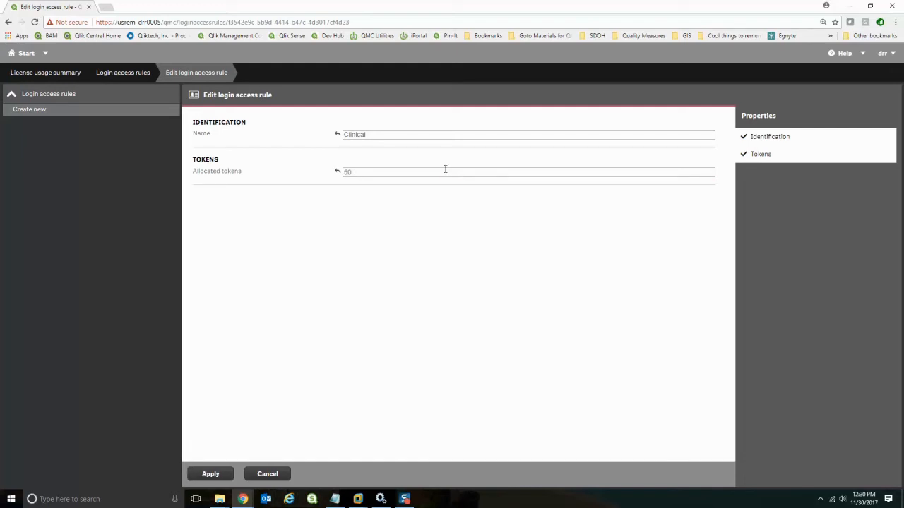
click(210, 474)
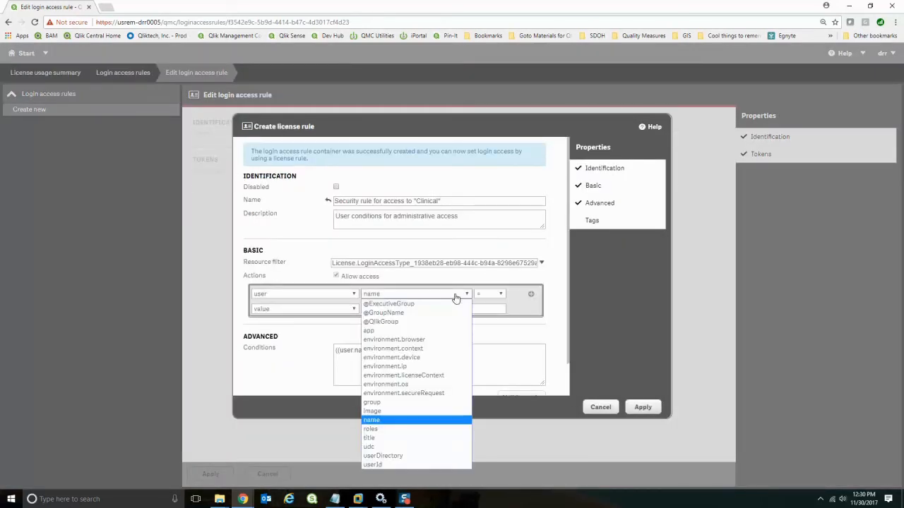
click(372, 401)
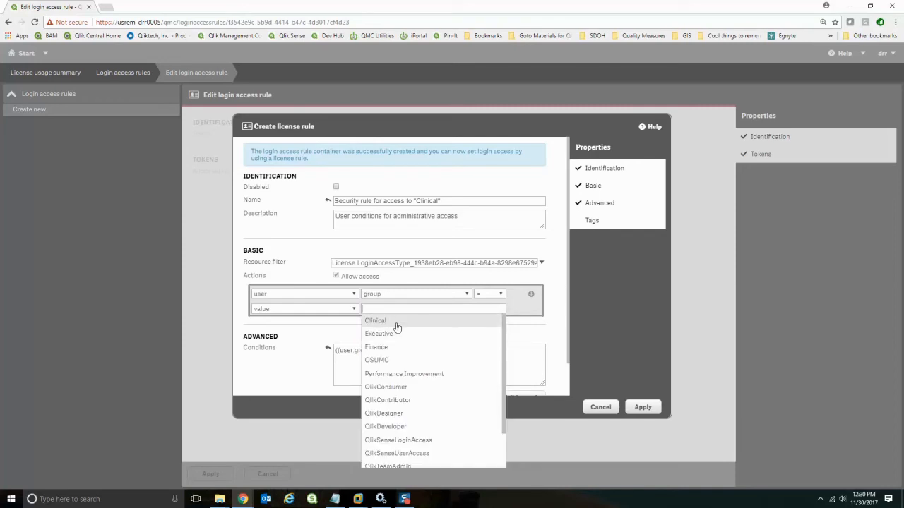
click(375, 320)
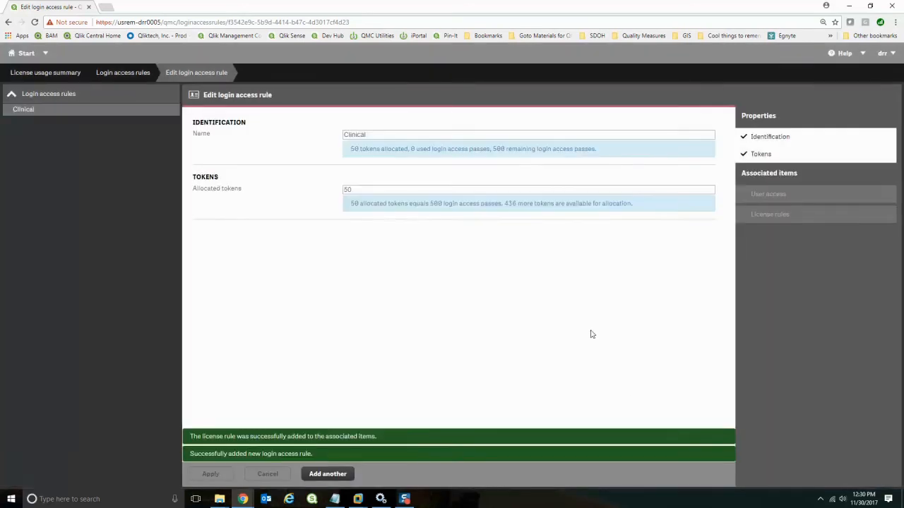
mouse_move(323, 162)
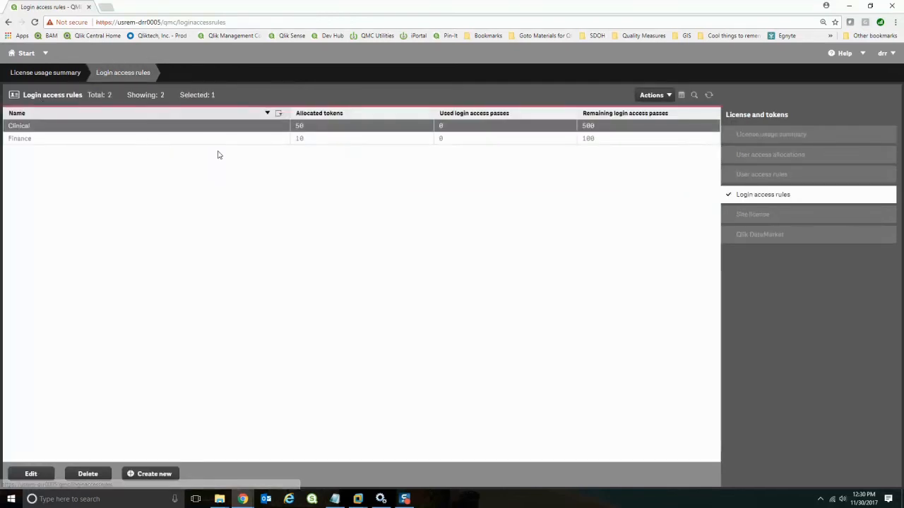
mouse_move(219, 147)
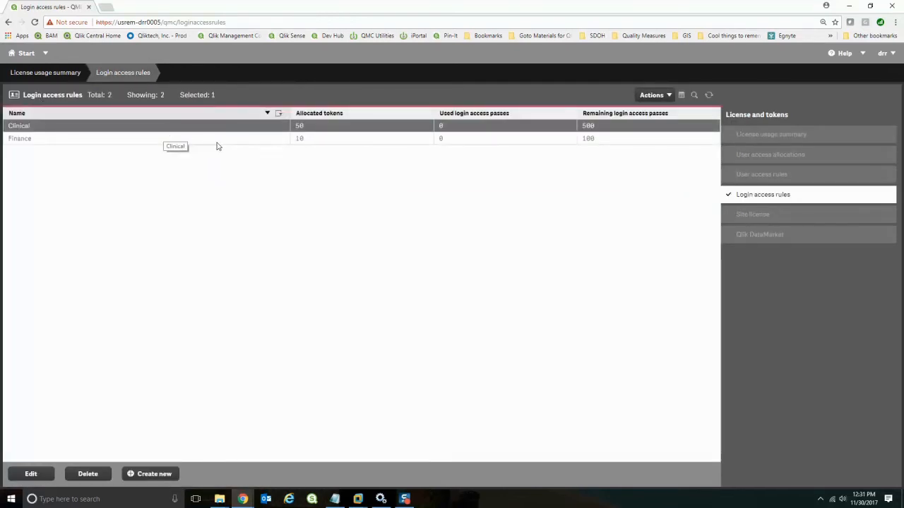
mouse_move(216, 148)
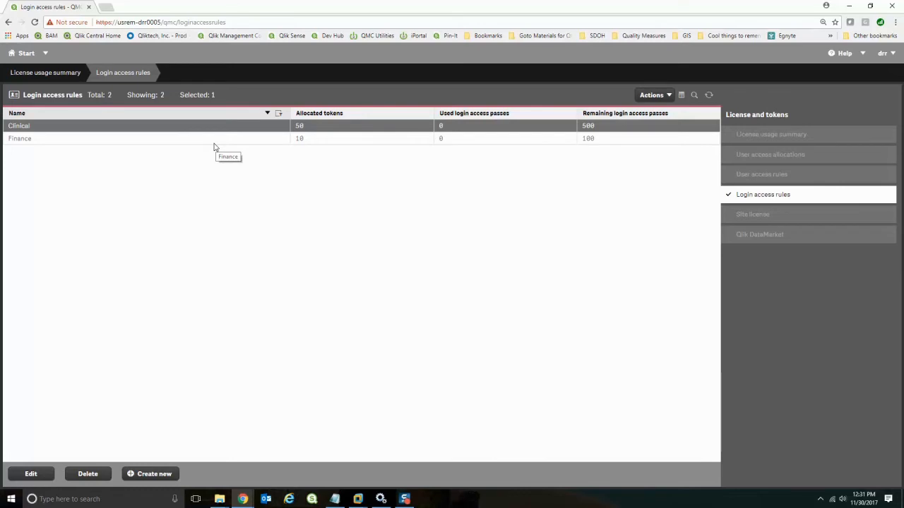
mouse_move(451, 128)
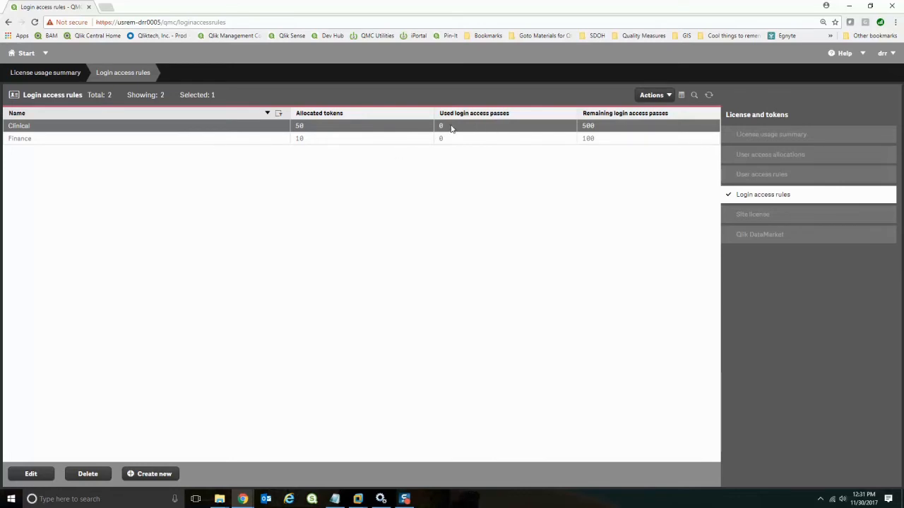
mouse_move(616, 131)
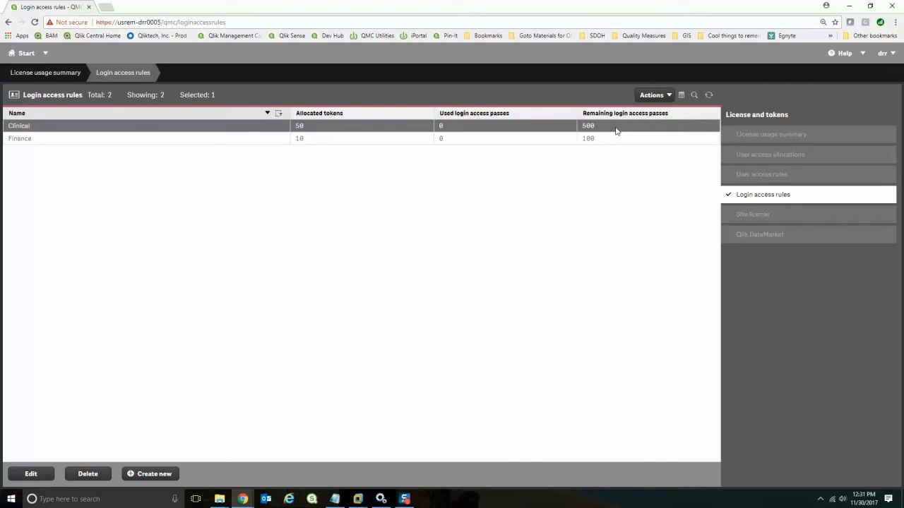
mouse_move(346, 130)
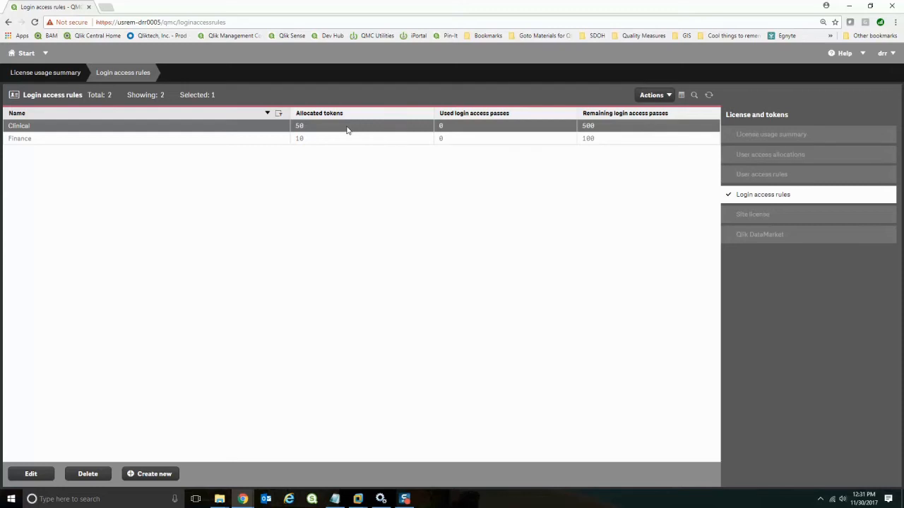
mouse_move(522, 146)
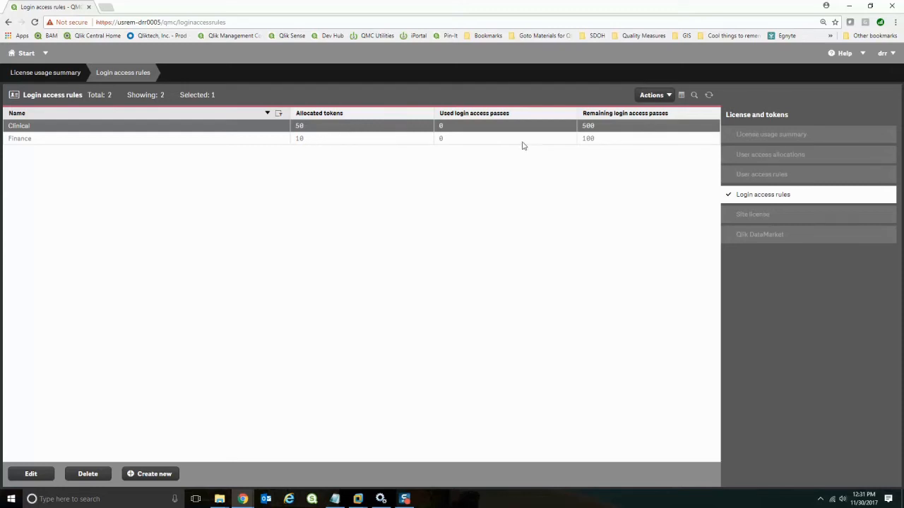
mouse_move(615, 143)
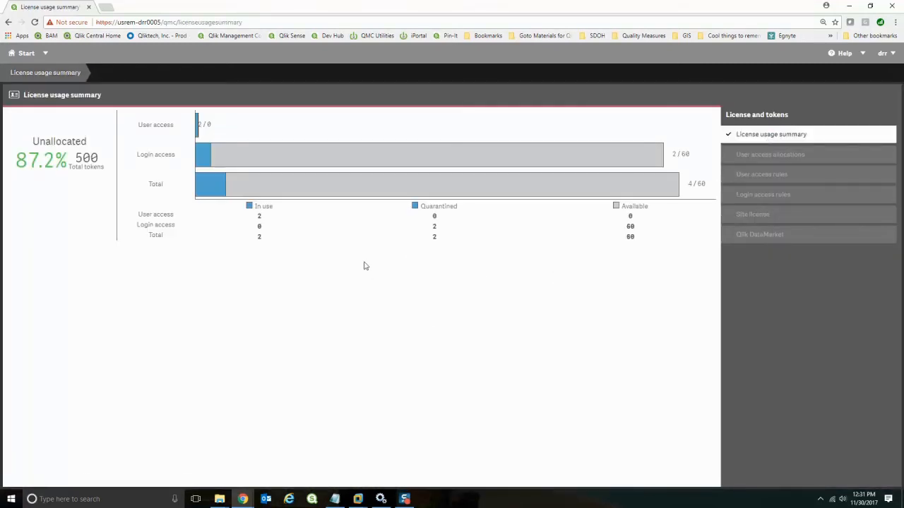
mouse_move(264, 236)
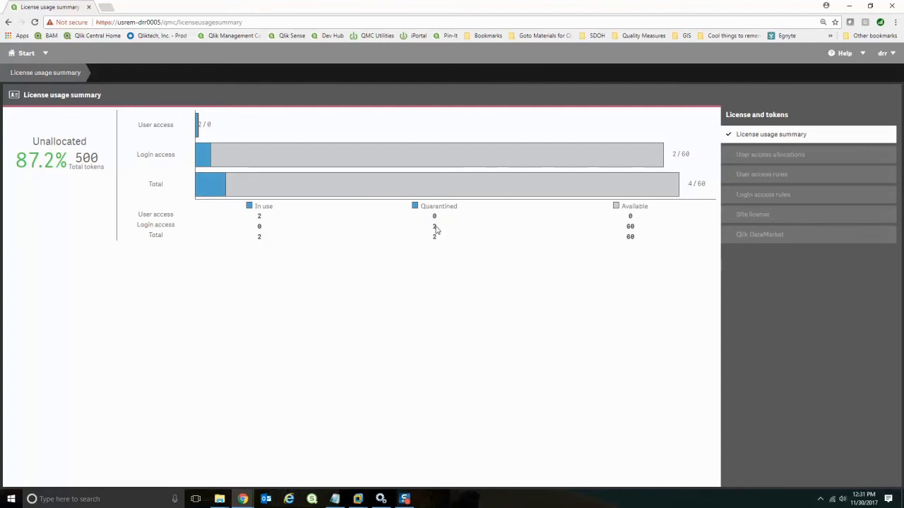
mouse_move(440, 240)
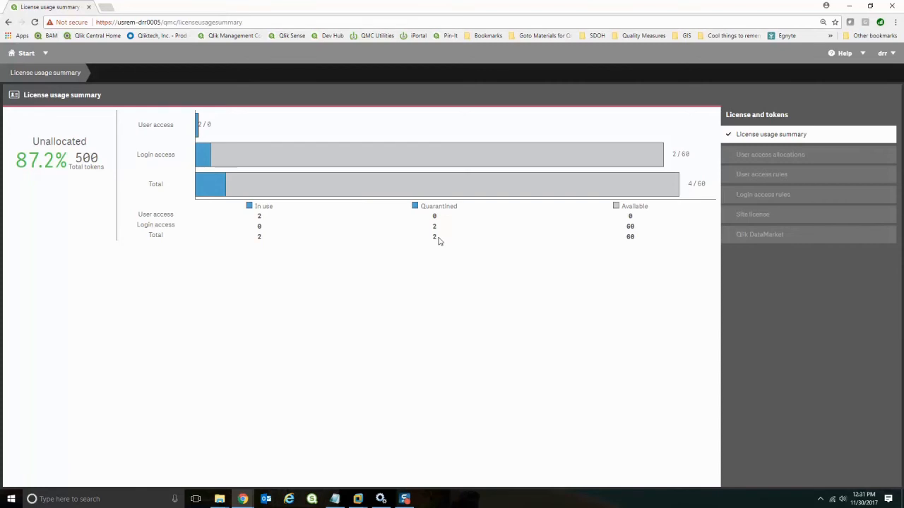
mouse_move(267, 491)
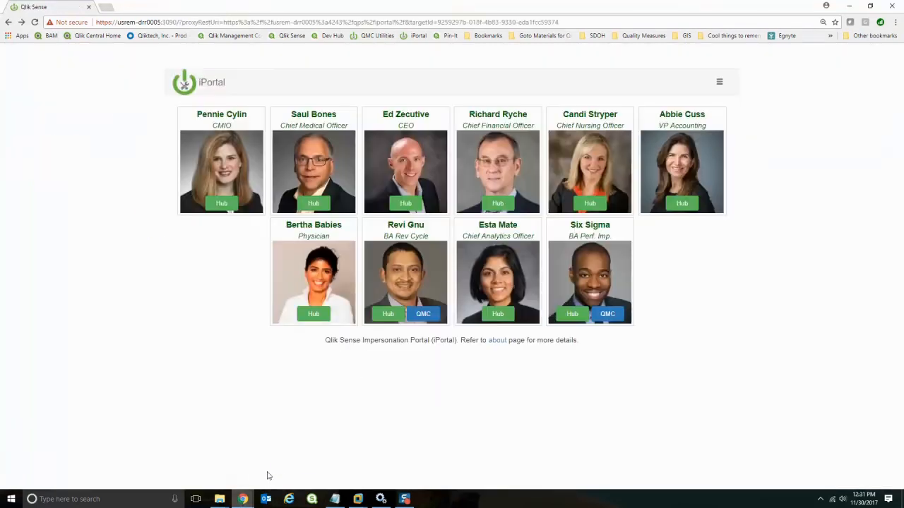
- Enter the hub as the BA Perf. Imp user (Six Sigma)
click(573, 314)
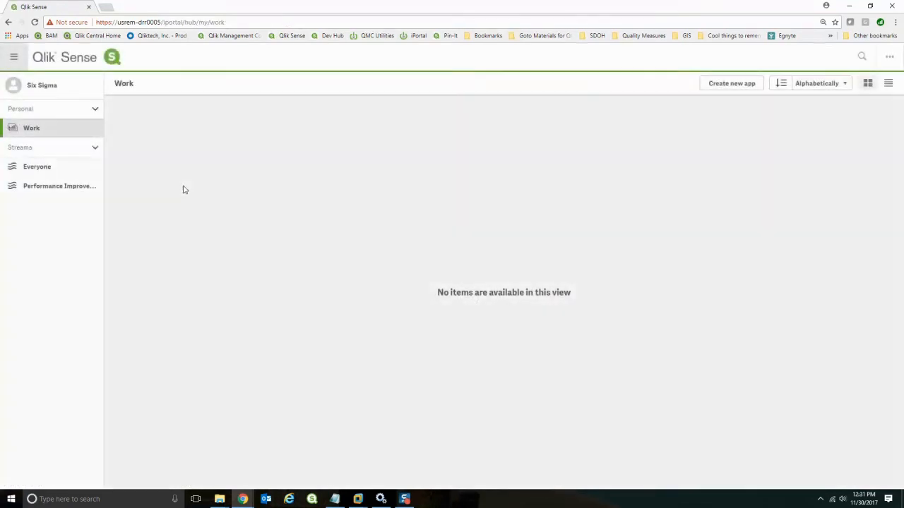
- Create the app 'My New App' and close the confirmation without opening it
click(731, 84)
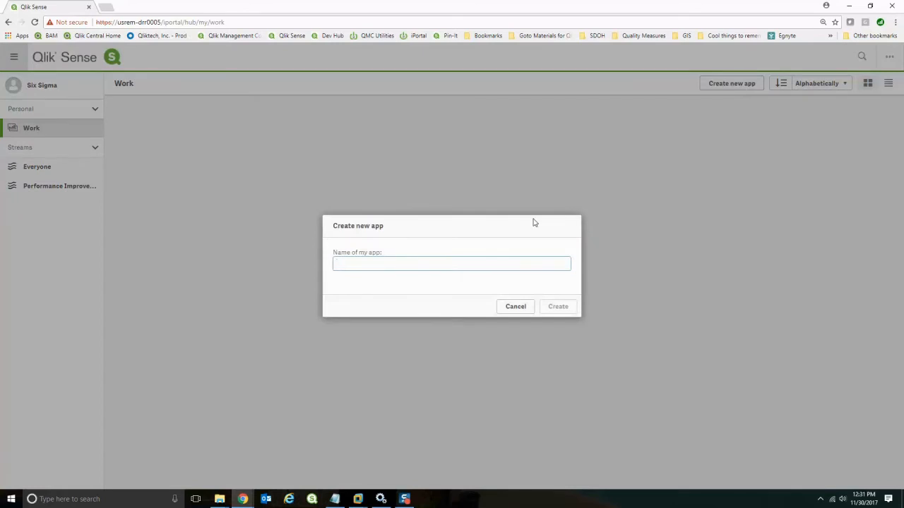
text(My New A)
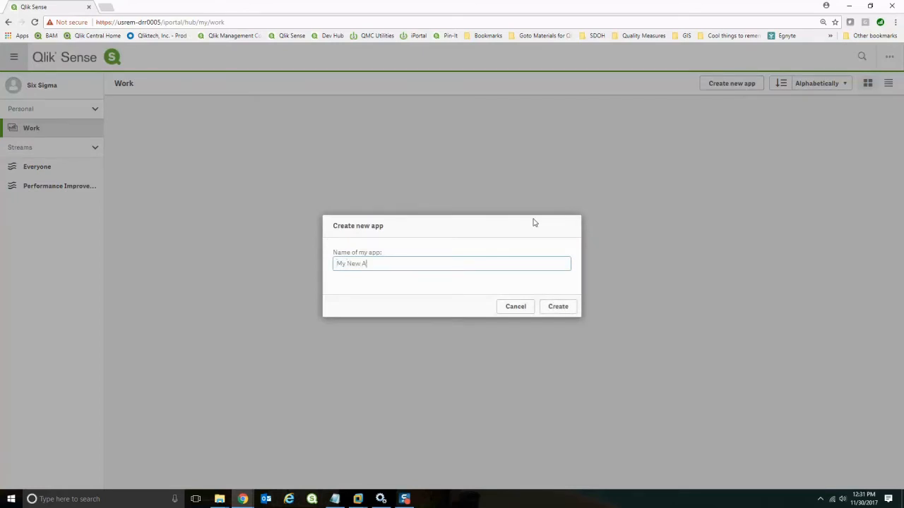
text(pp)
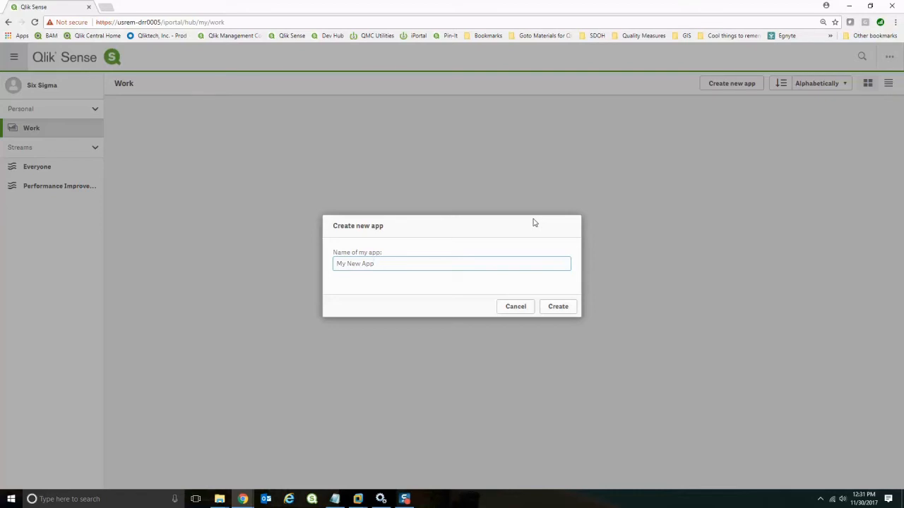
click(451, 263)
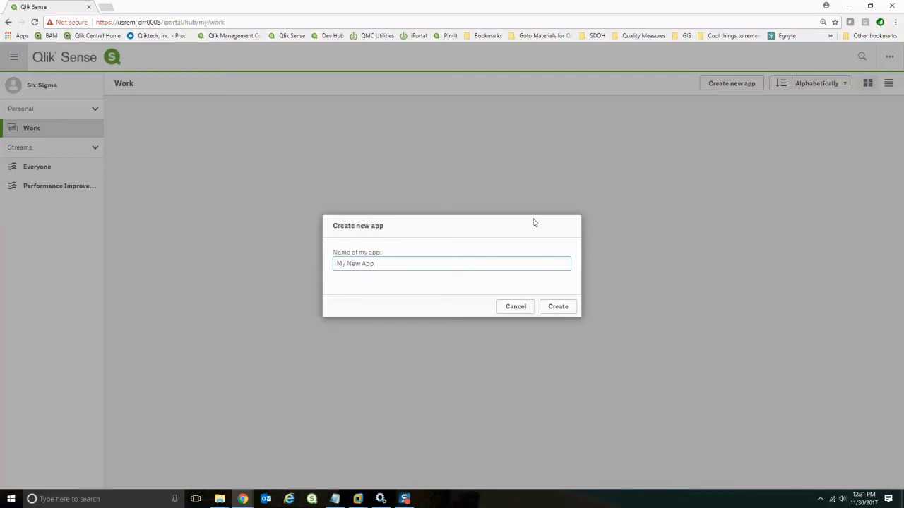
mouse_move(577, 271)
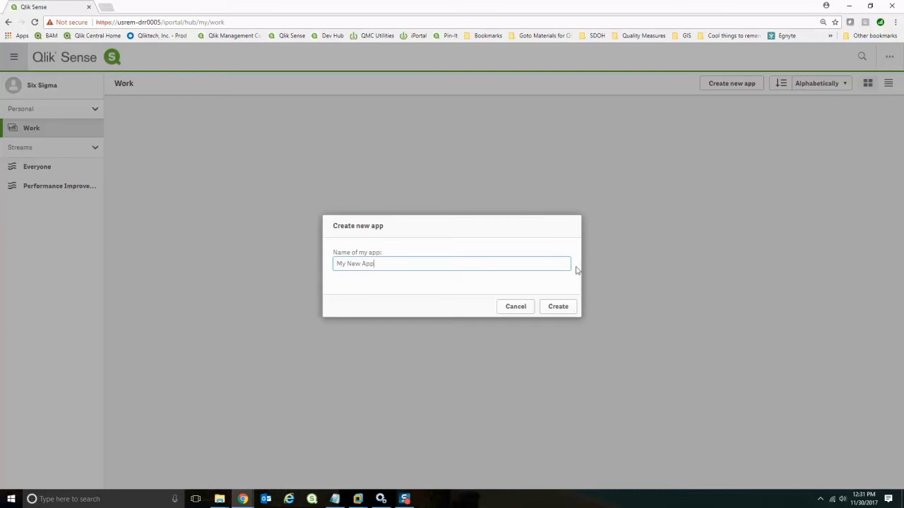
click(558, 306)
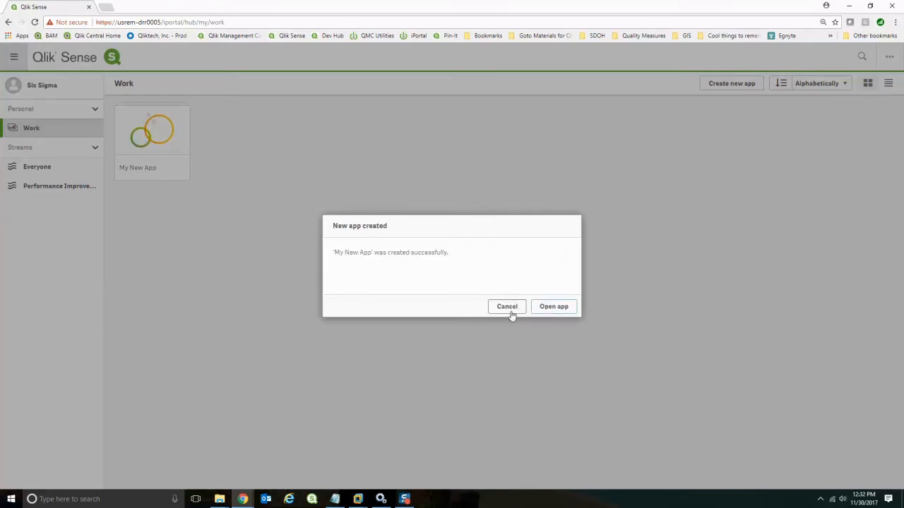
click(506, 306)
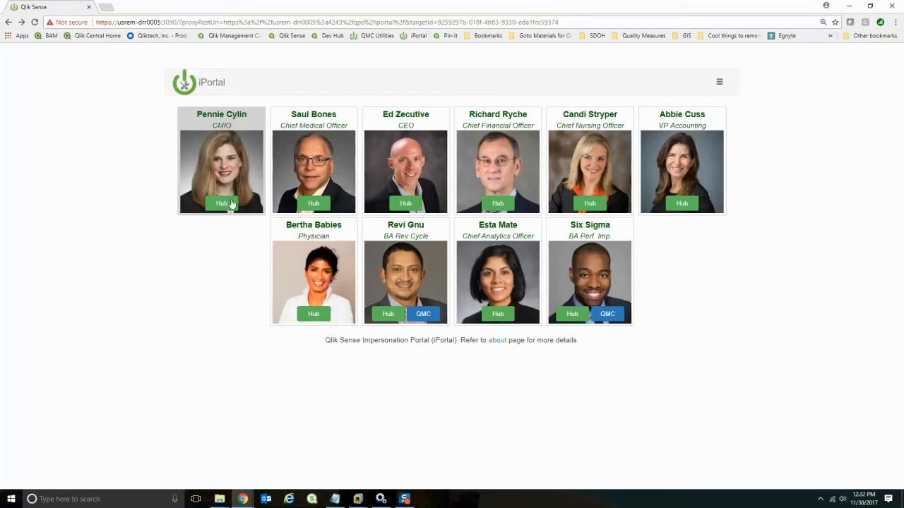
- Log into the hub as the CMIO and view the Population Health app details
click(221, 203)
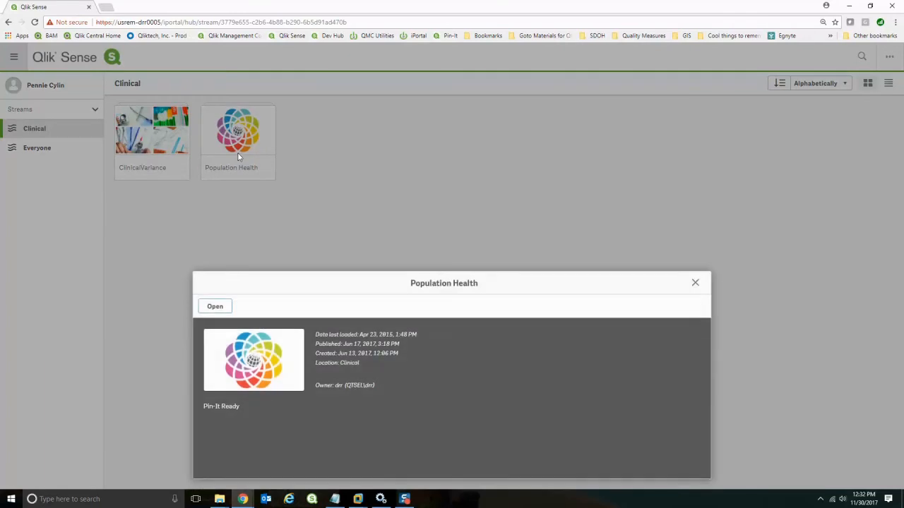
click(215, 306)
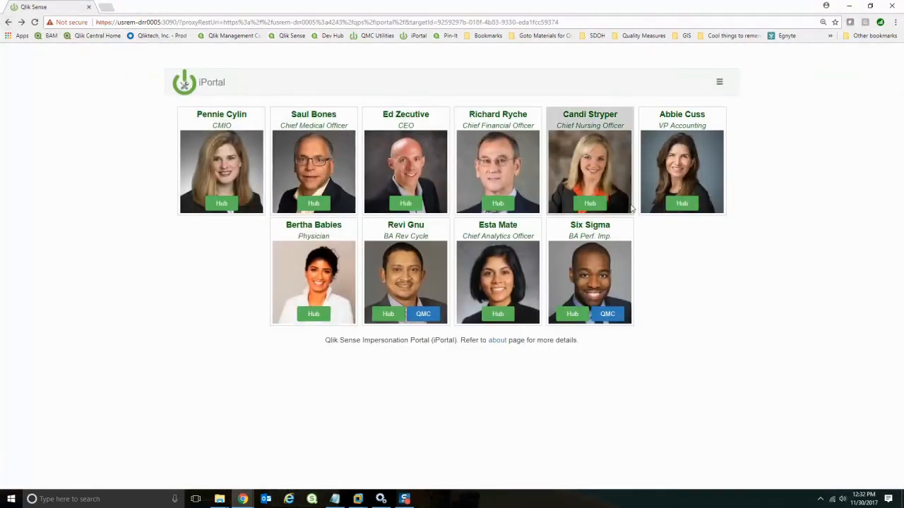
mouse_move(682, 203)
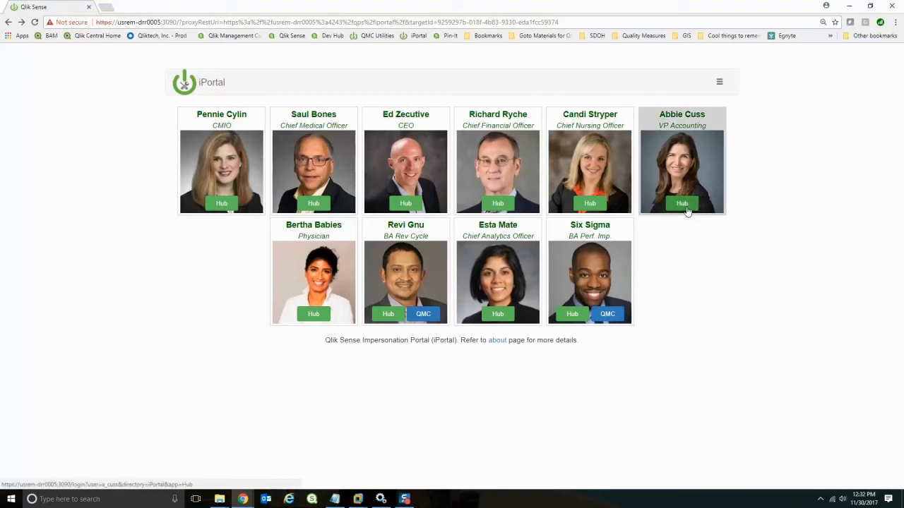
- Log into the hub as the VP Accounting user and dismiss the 'Access is denied' error
click(683, 203)
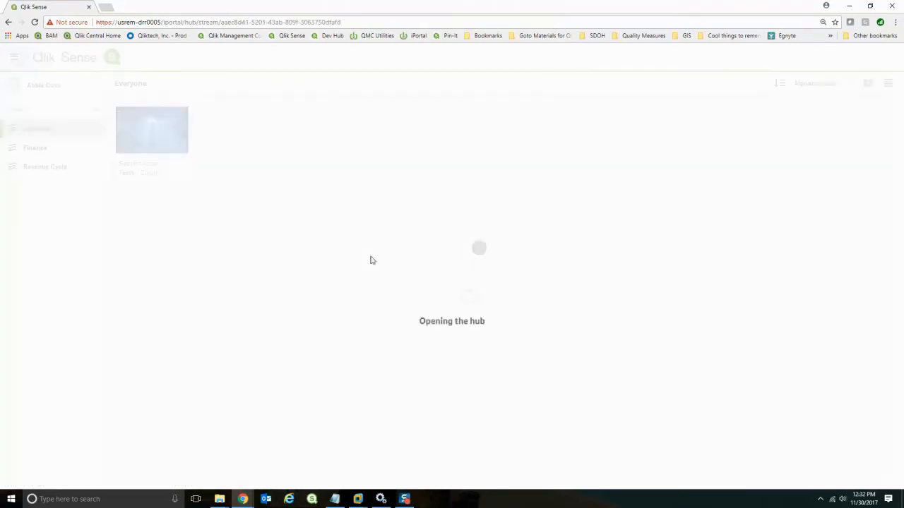
click(36, 147)
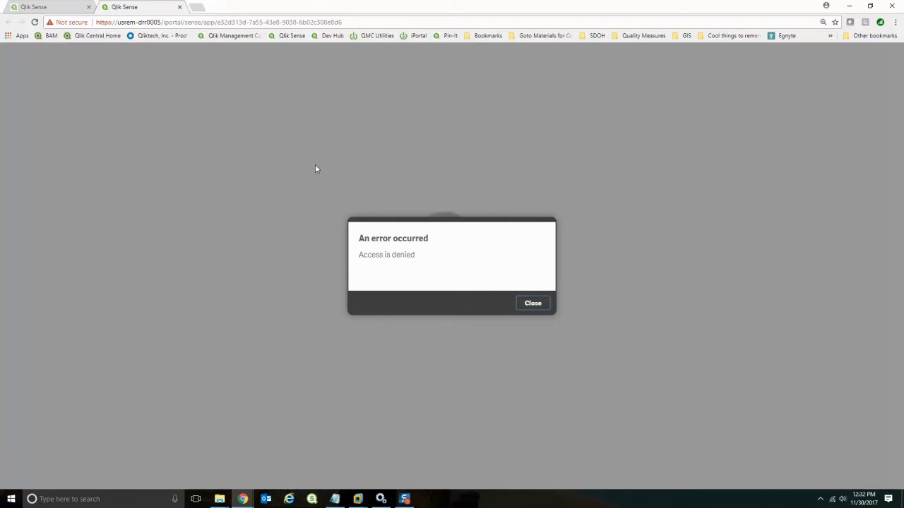
click(532, 303)
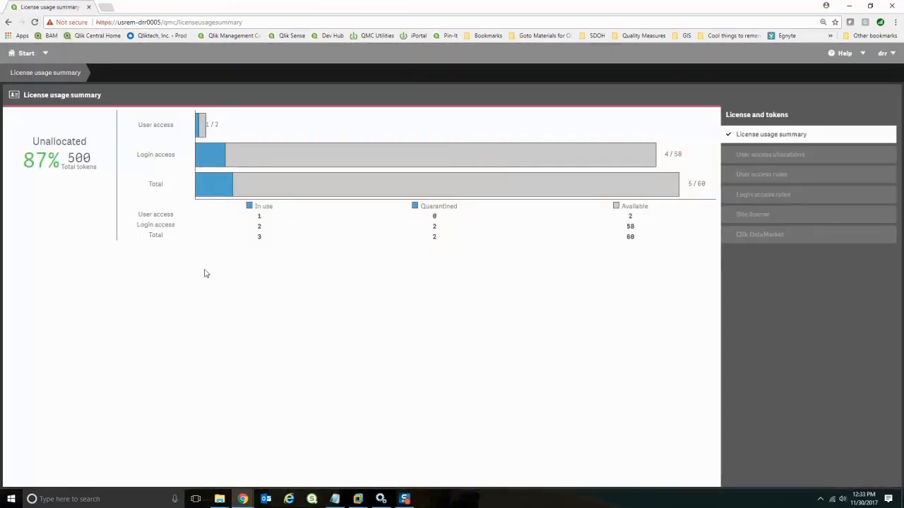
mouse_move(273, 233)
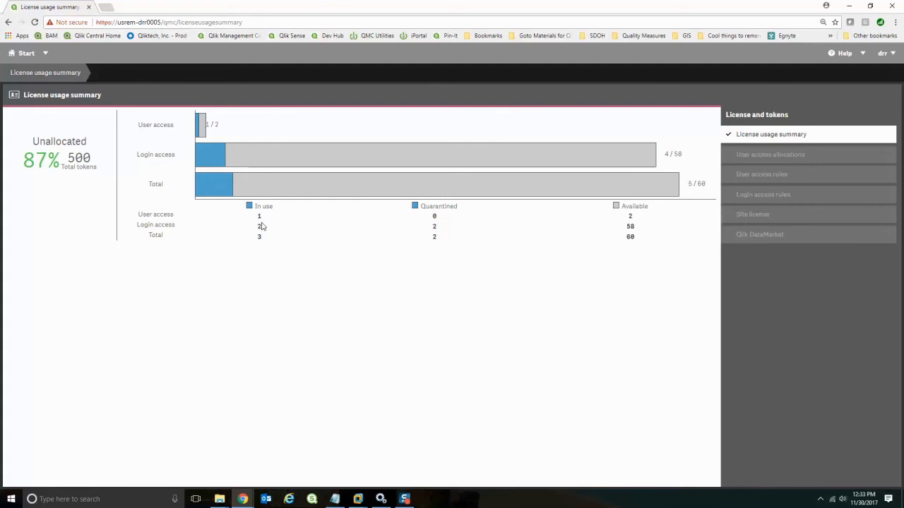
mouse_move(261, 220)
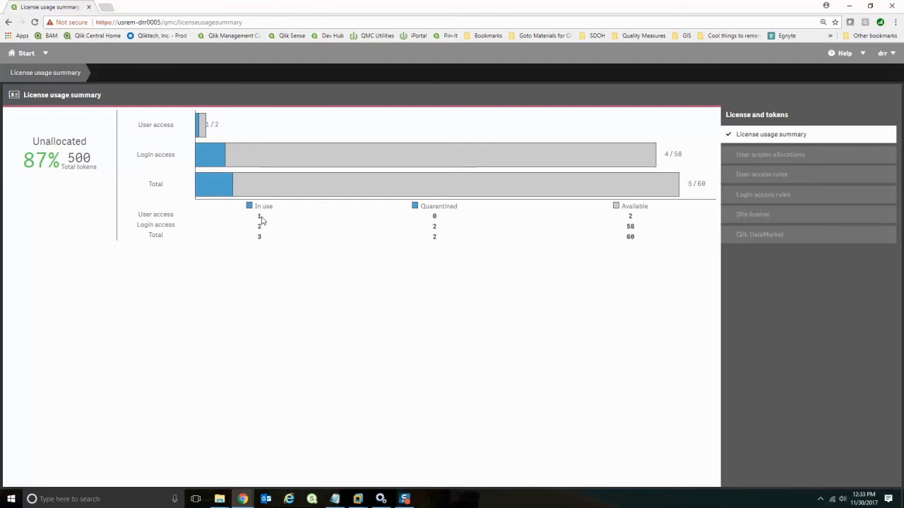
- Review user access allocations and rules, then the Clinical and Finance login access pass usage
click(770, 154)
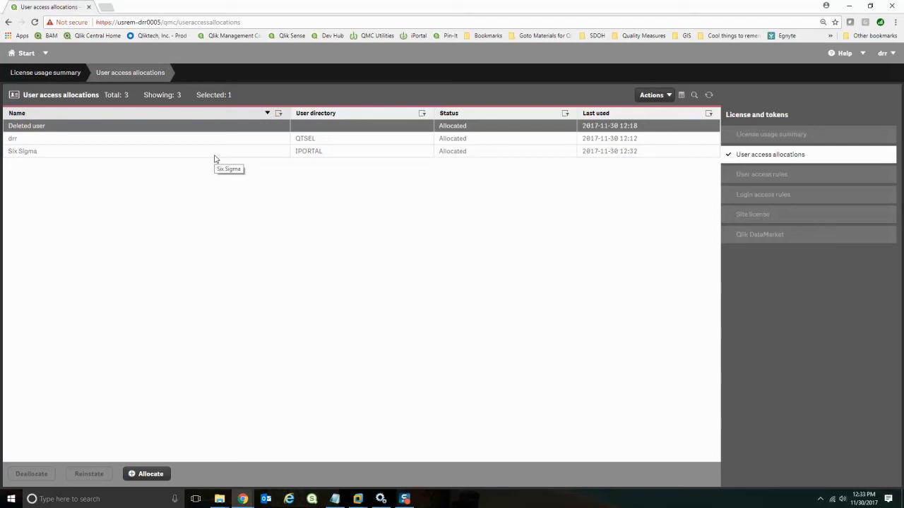
click(762, 173)
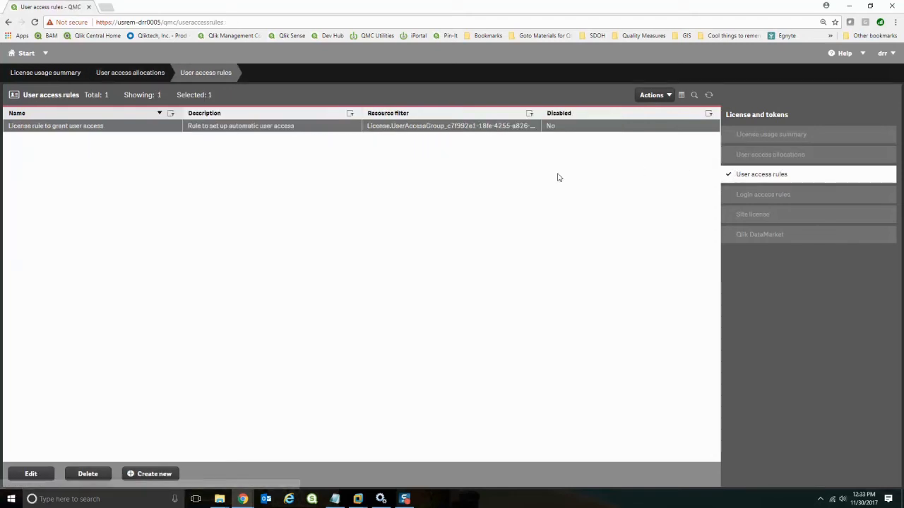
click(763, 194)
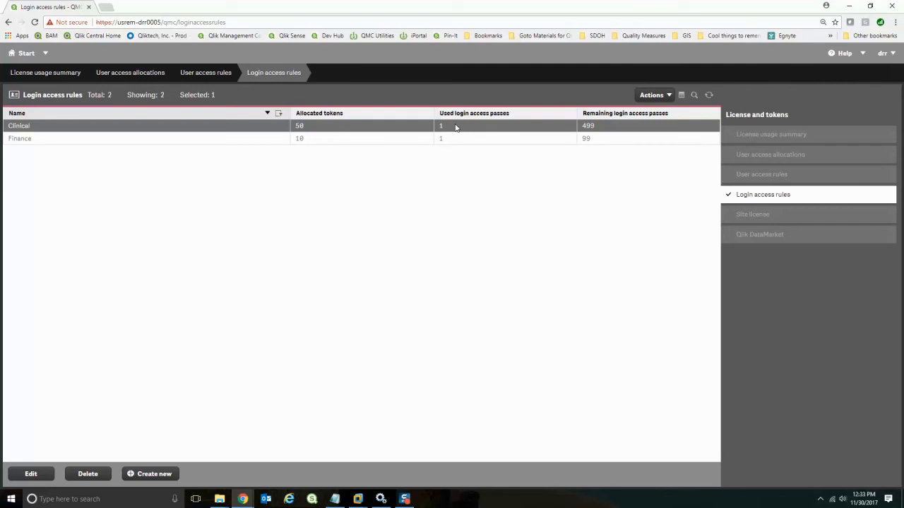
mouse_move(555, 135)
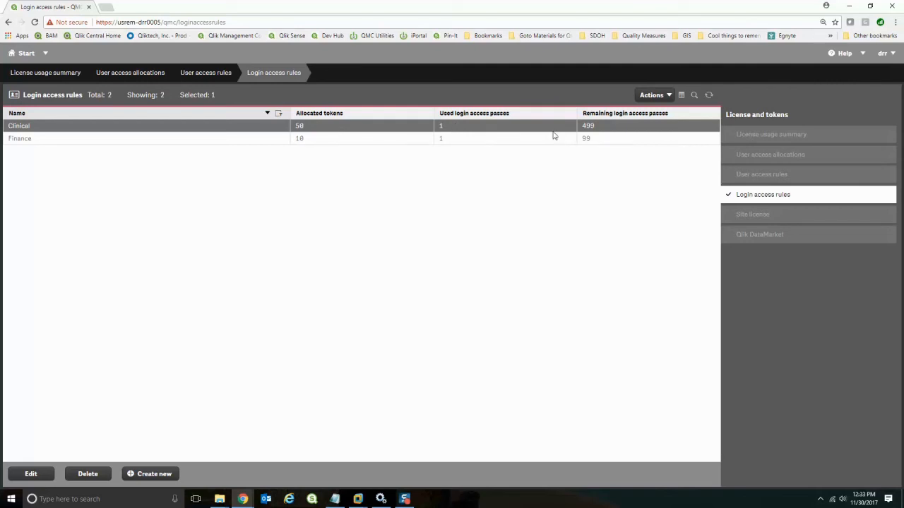
mouse_move(519, 149)
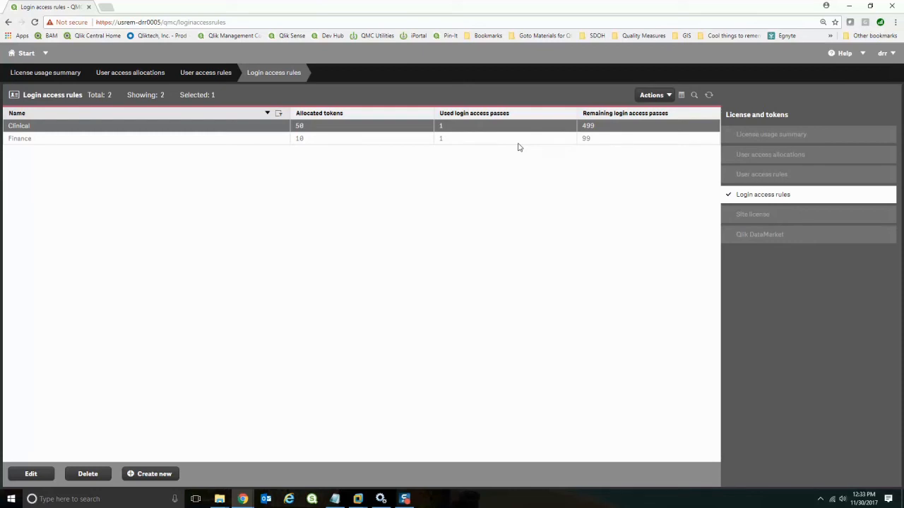
mouse_move(242, 499)
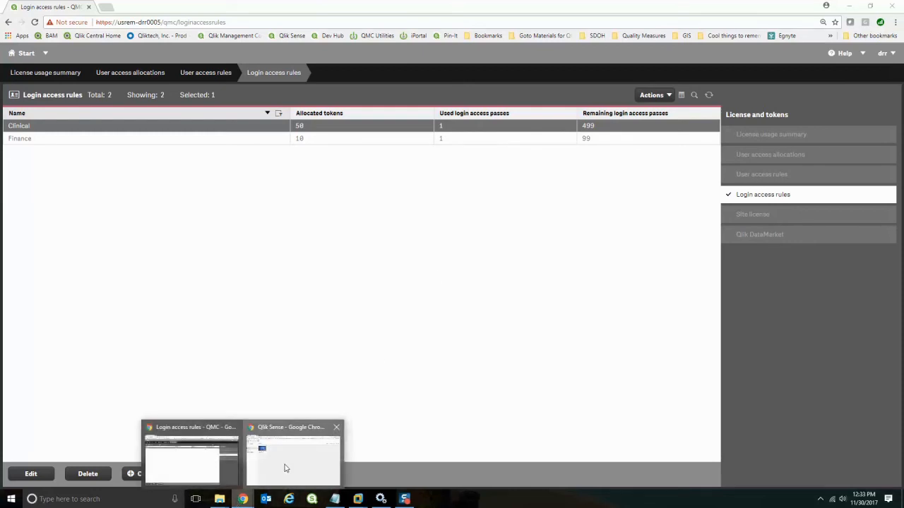
- Open Qlik Sense Hub from the iPortal window as the Chief Financial Officer
click(292, 459)
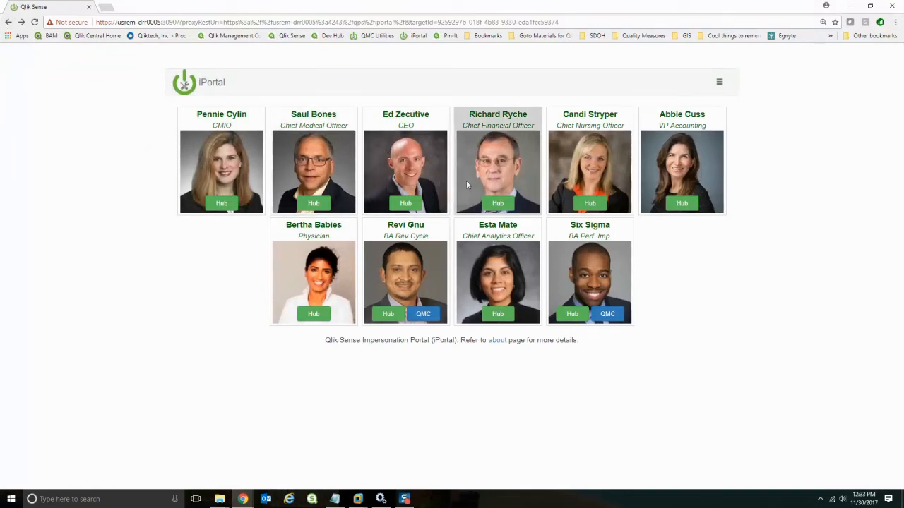
click(497, 203)
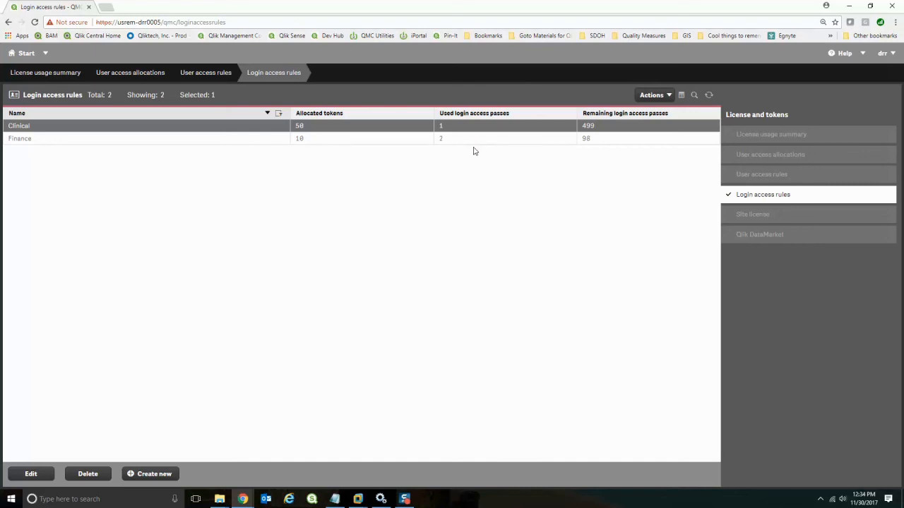
mouse_move(387, 143)
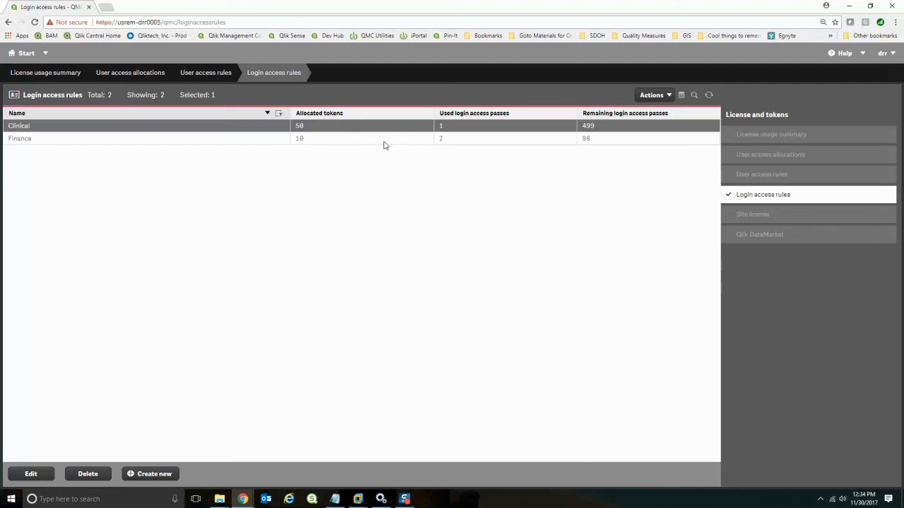
mouse_move(486, 148)
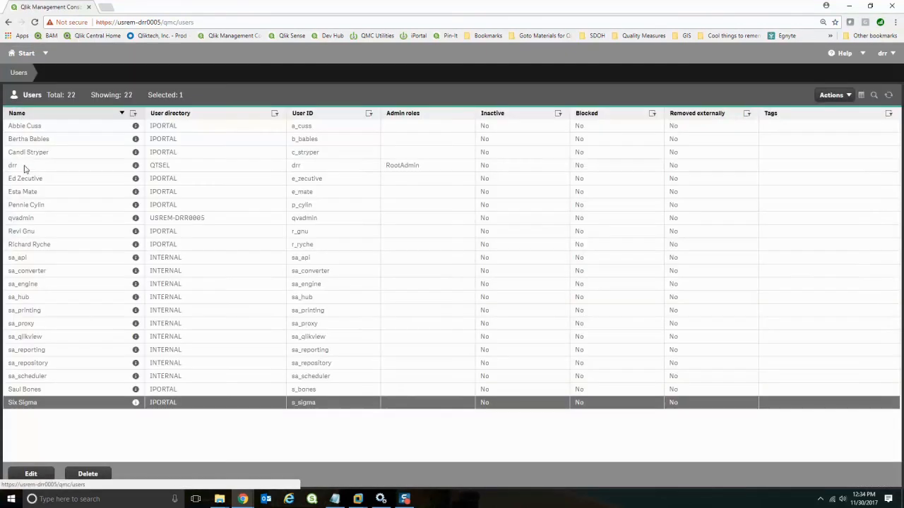
mouse_move(69, 151)
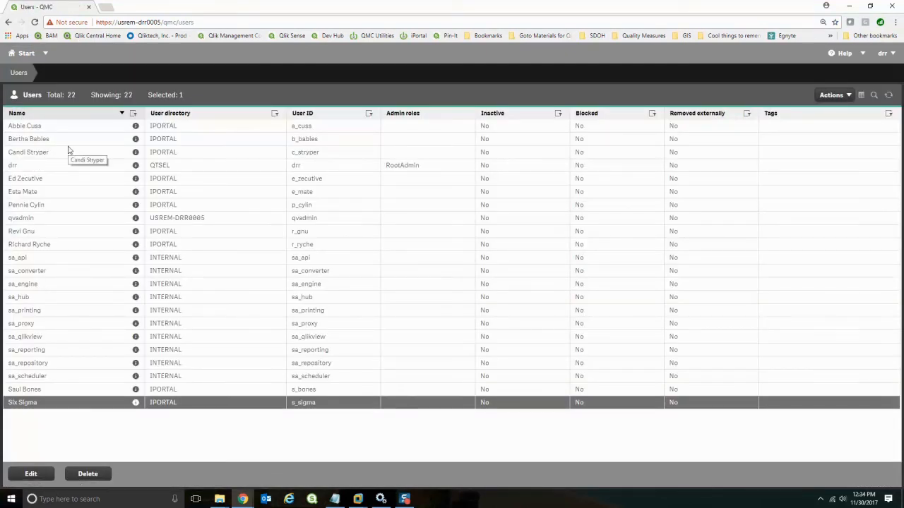
mouse_move(136, 139)
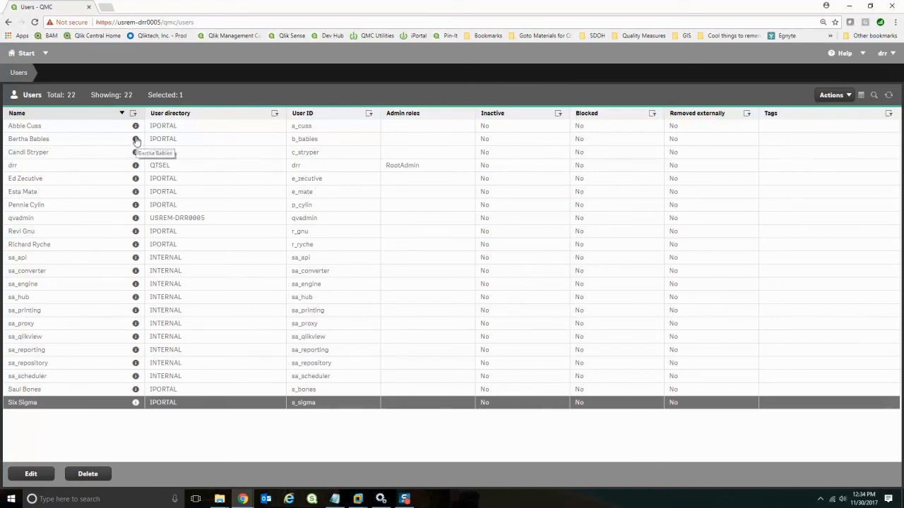
click(136, 138)
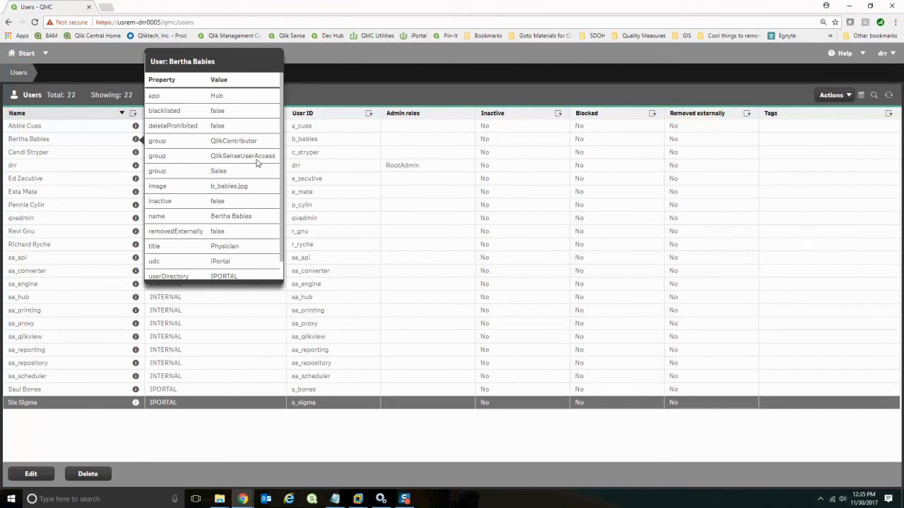
scroll(down, 3)
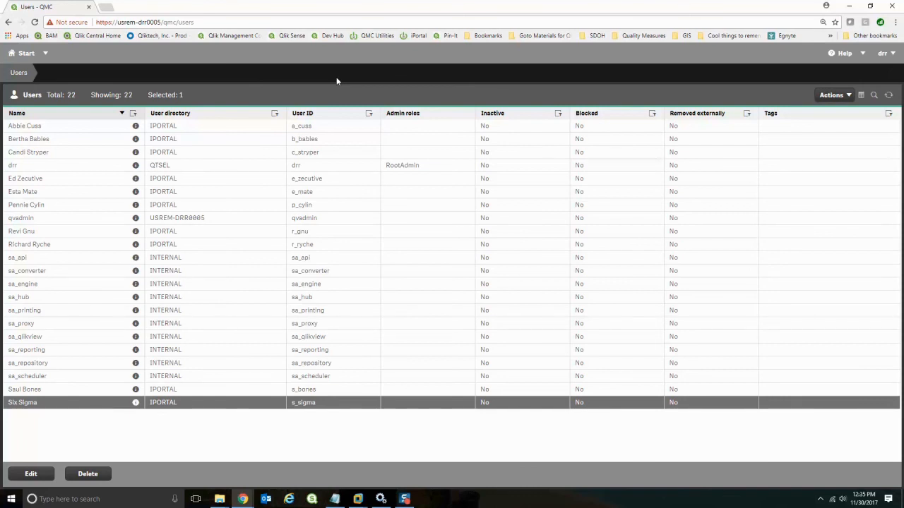
mouse_move(433, 84)
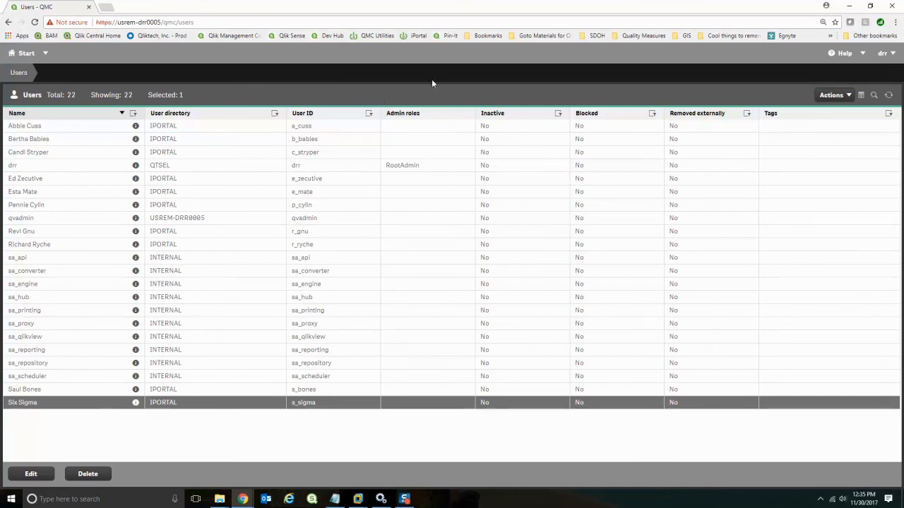
- Go back to the License usage summary via the console Start page
click(23, 53)
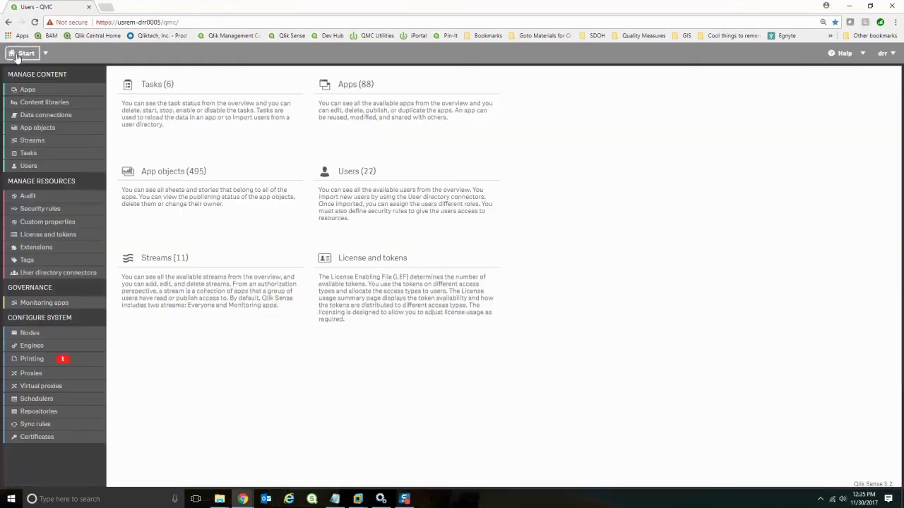
click(372, 258)
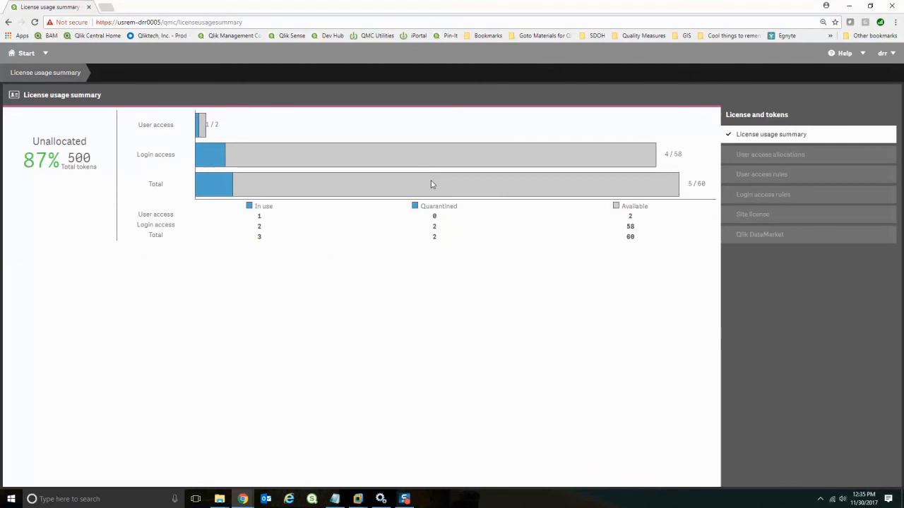
mouse_move(424, 122)
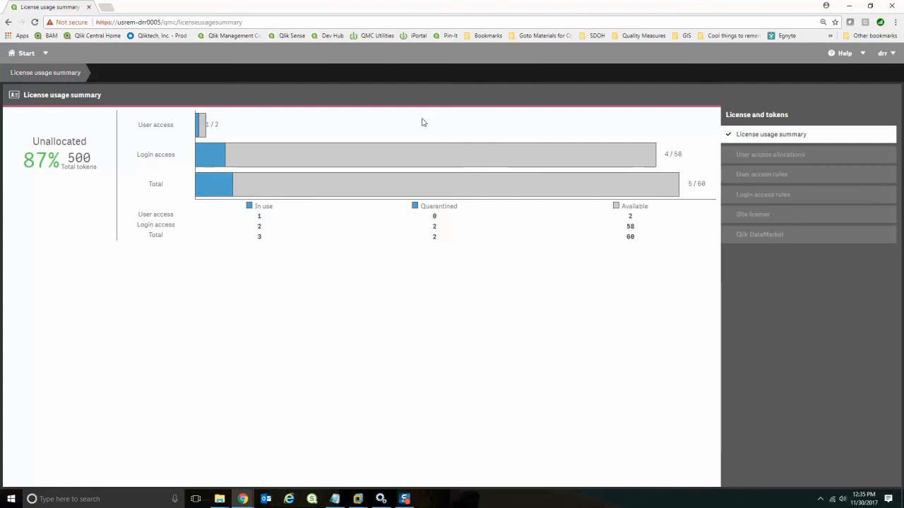
mouse_move(543, 133)
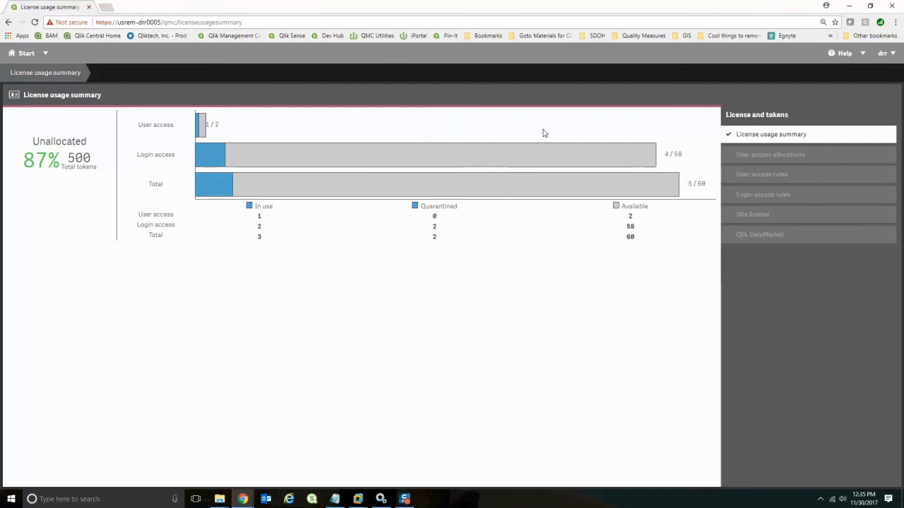
mouse_move(702, 192)
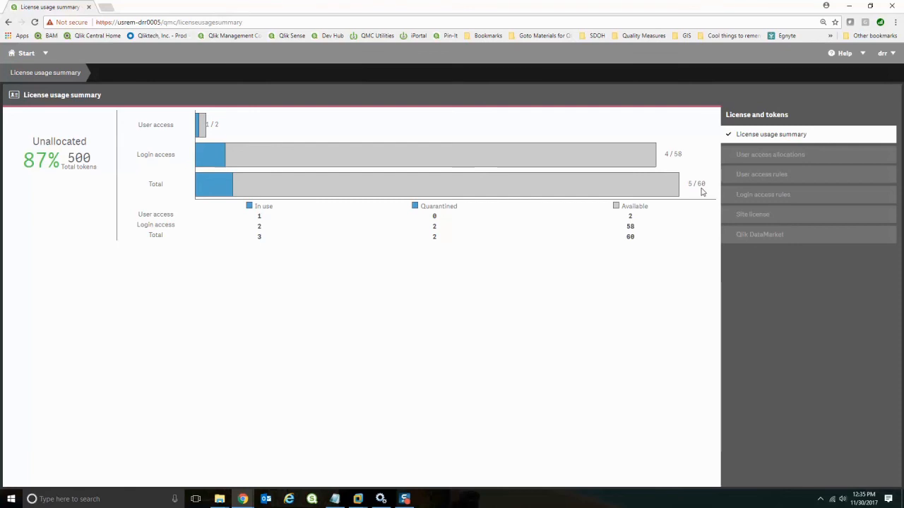
mouse_move(692, 190)
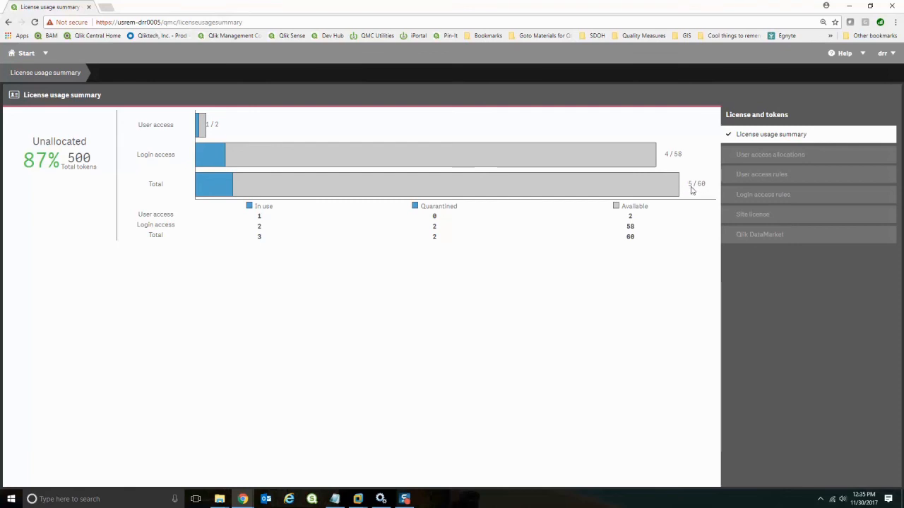
mouse_move(267, 242)
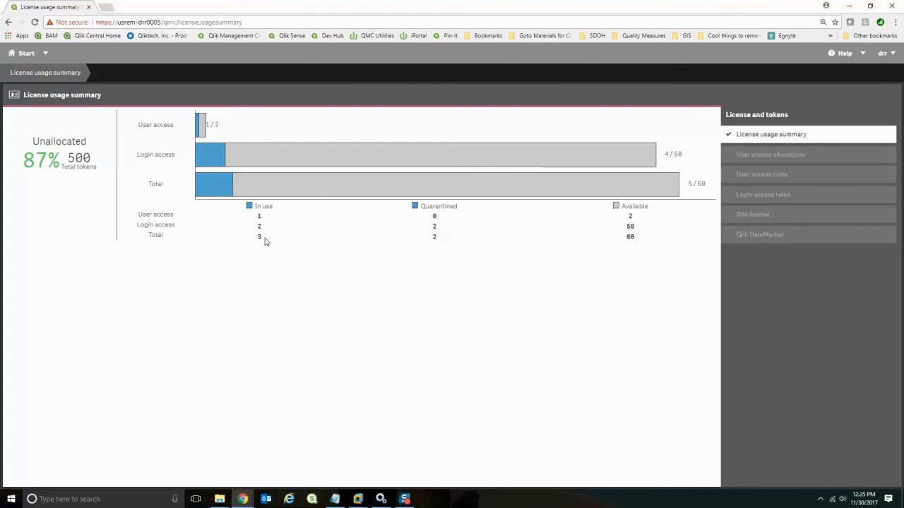
mouse_move(438, 240)
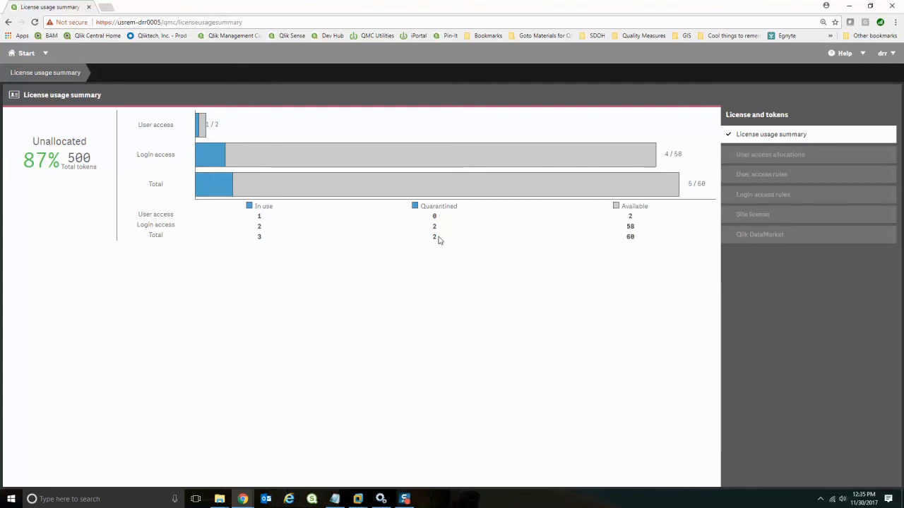
mouse_move(432, 275)
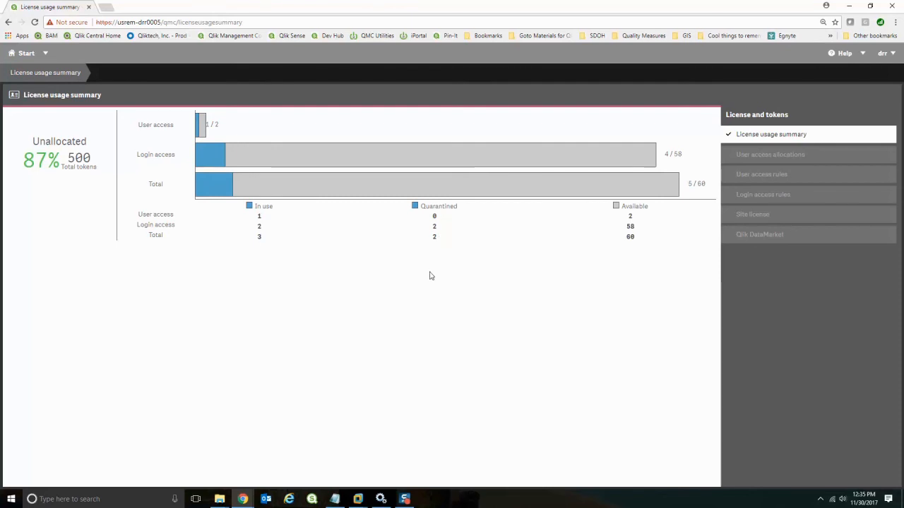